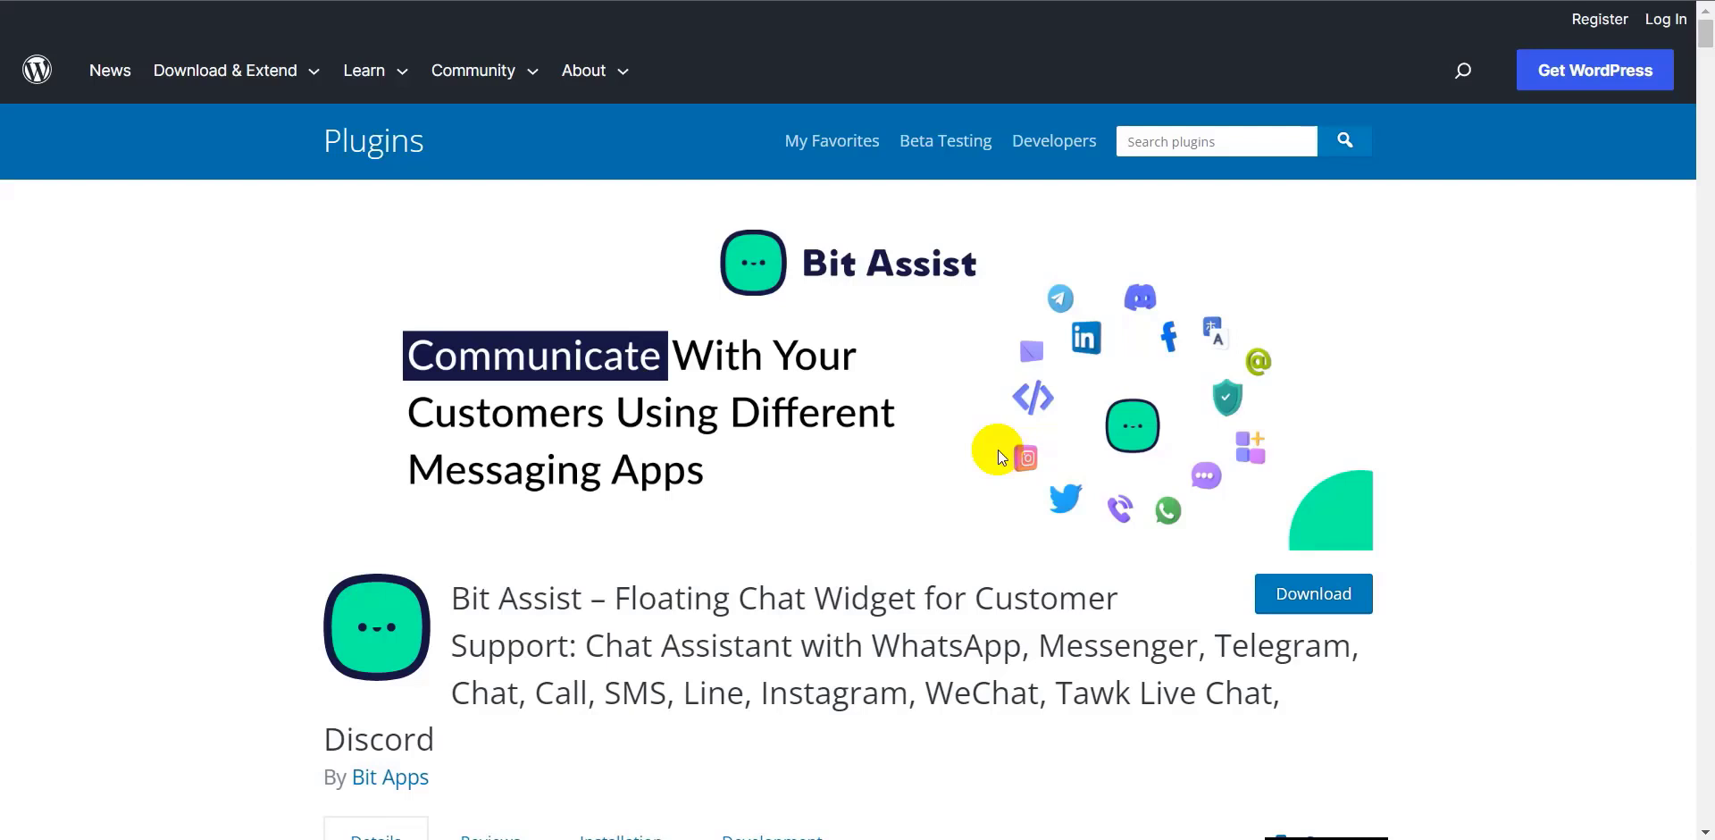
pyautogui.moveTo(973, 513)
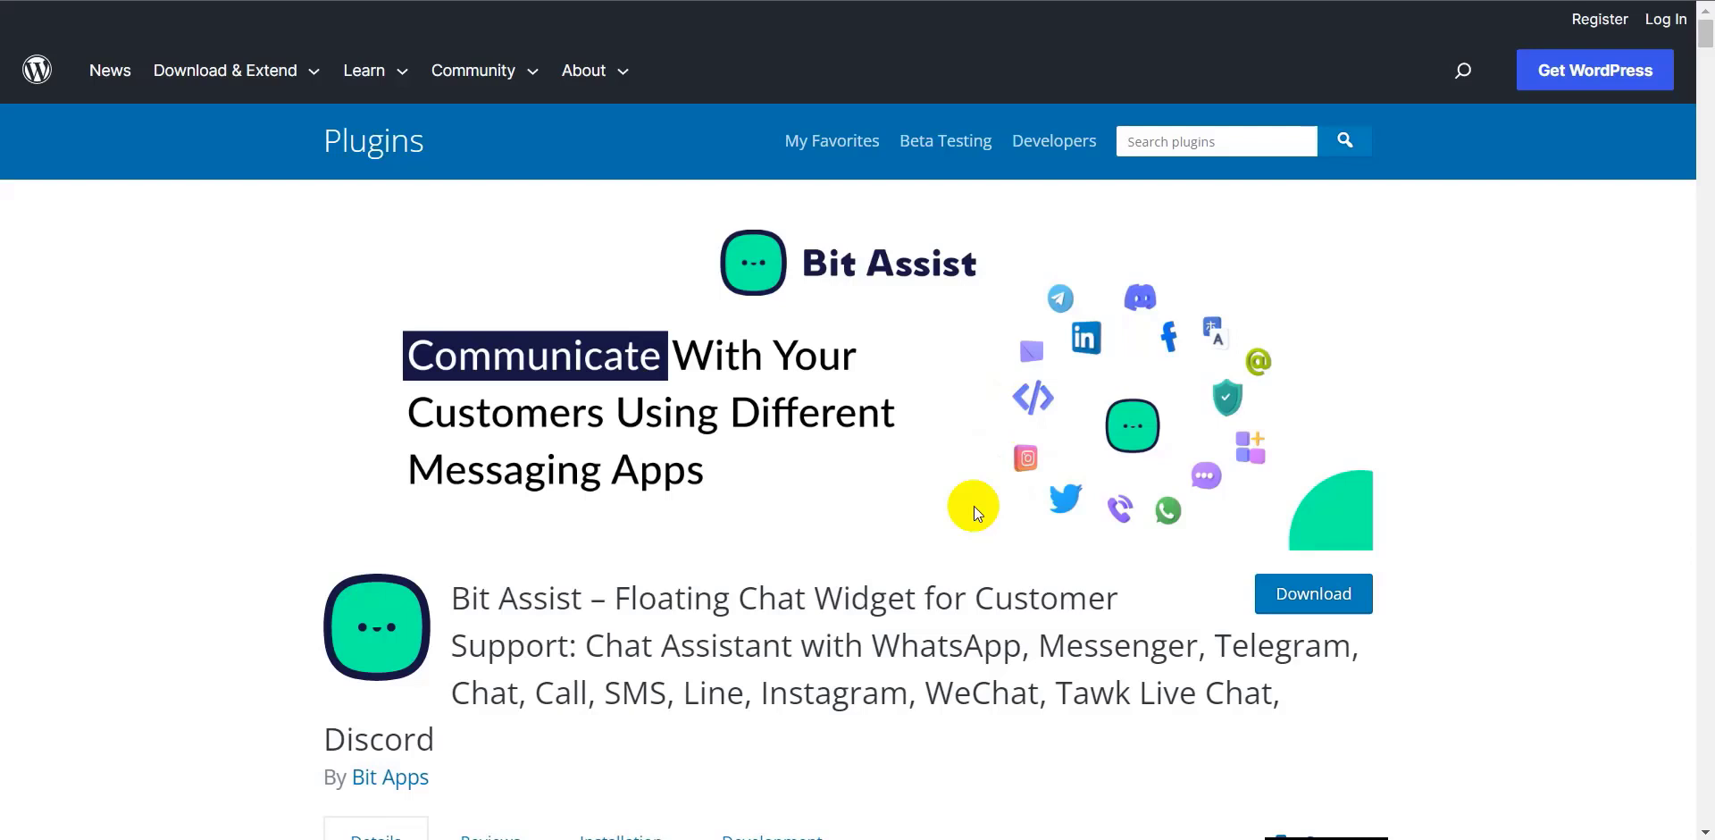
pyautogui.moveTo(514, 467)
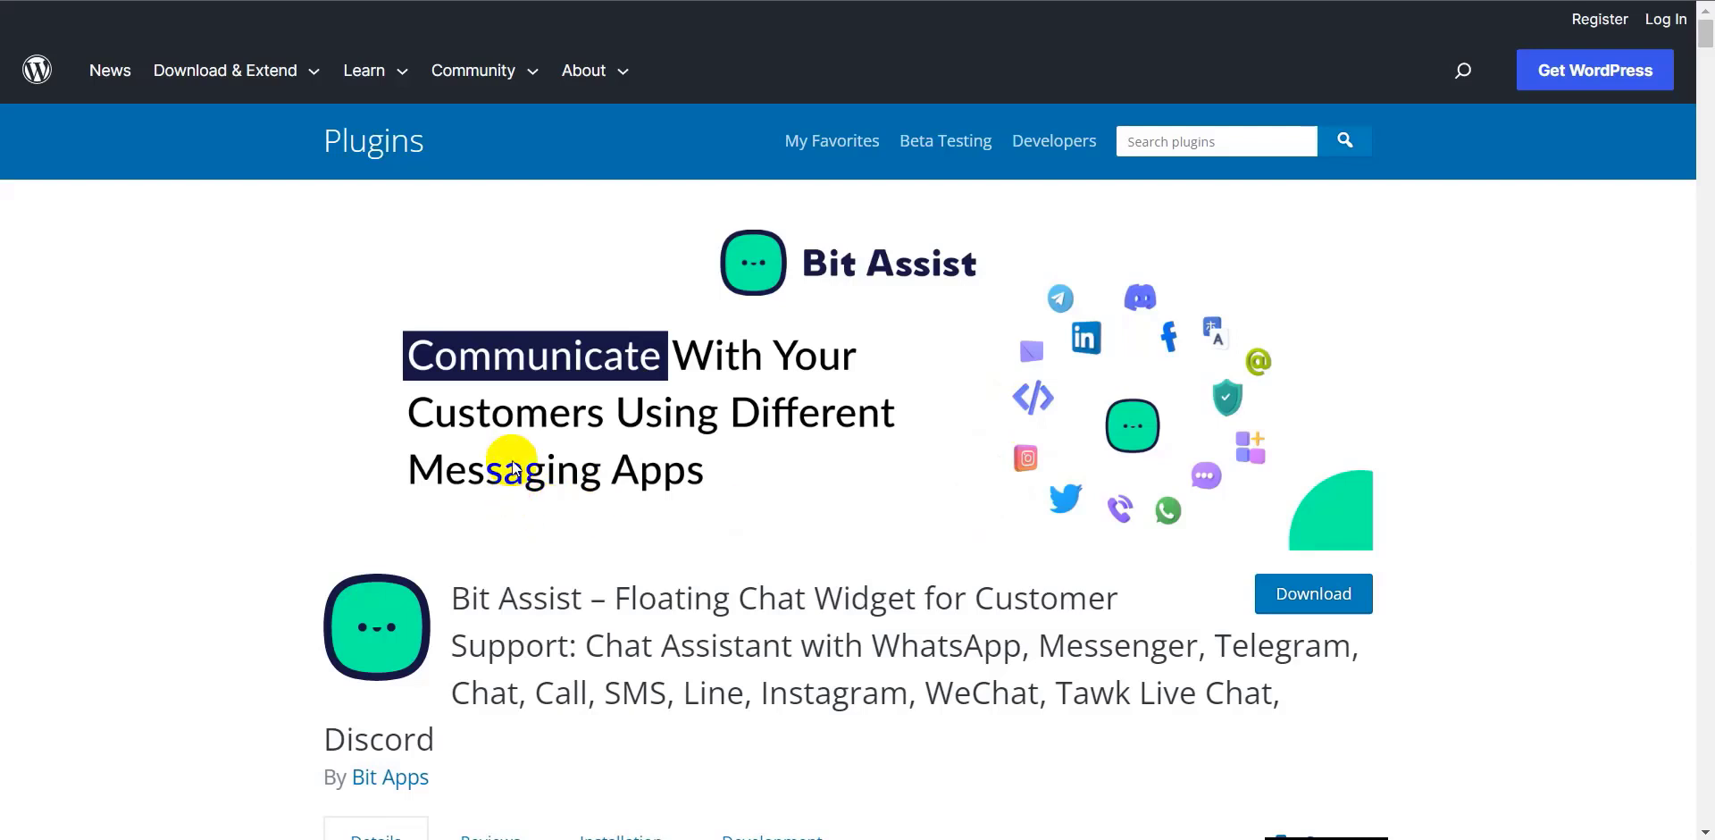
pyautogui.moveTo(834, 424)
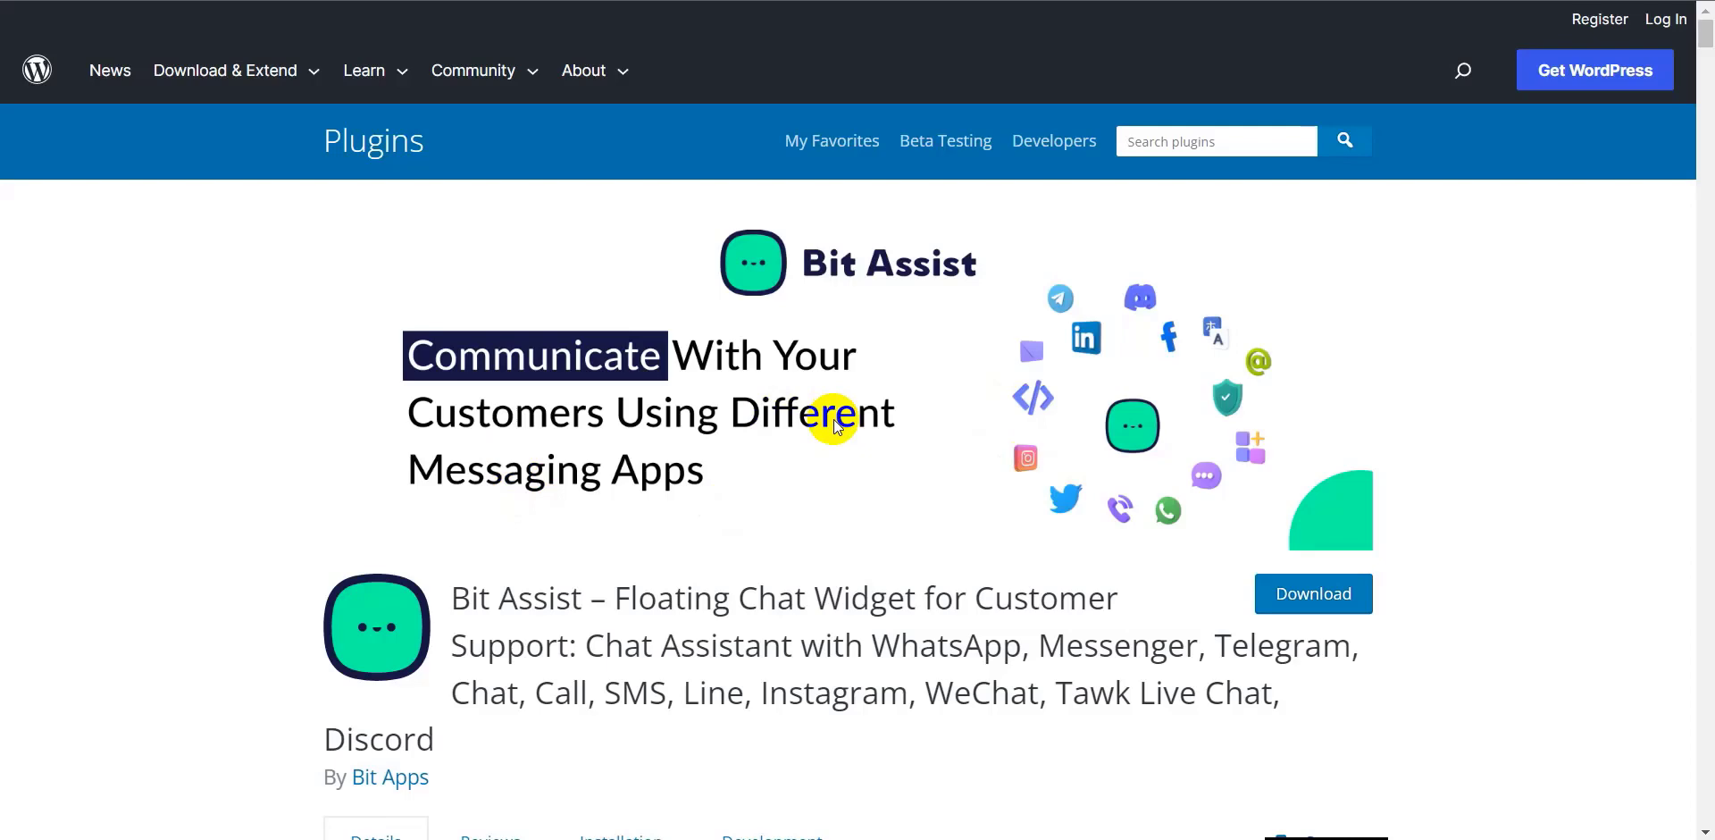
pyautogui.moveTo(869, 405)
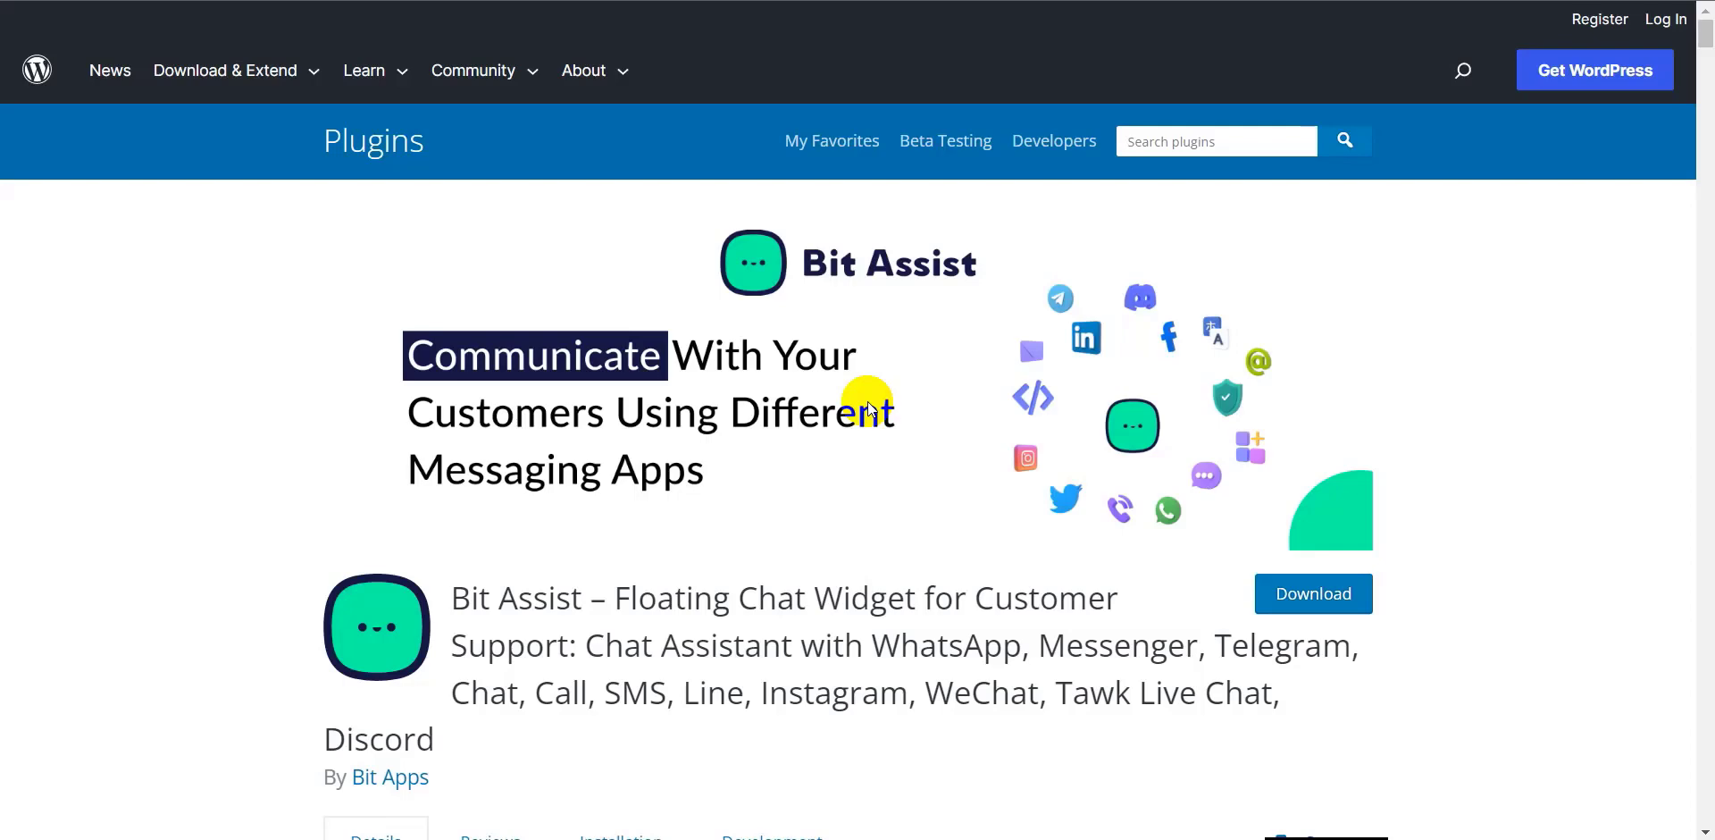
pyautogui.moveTo(1036, 361)
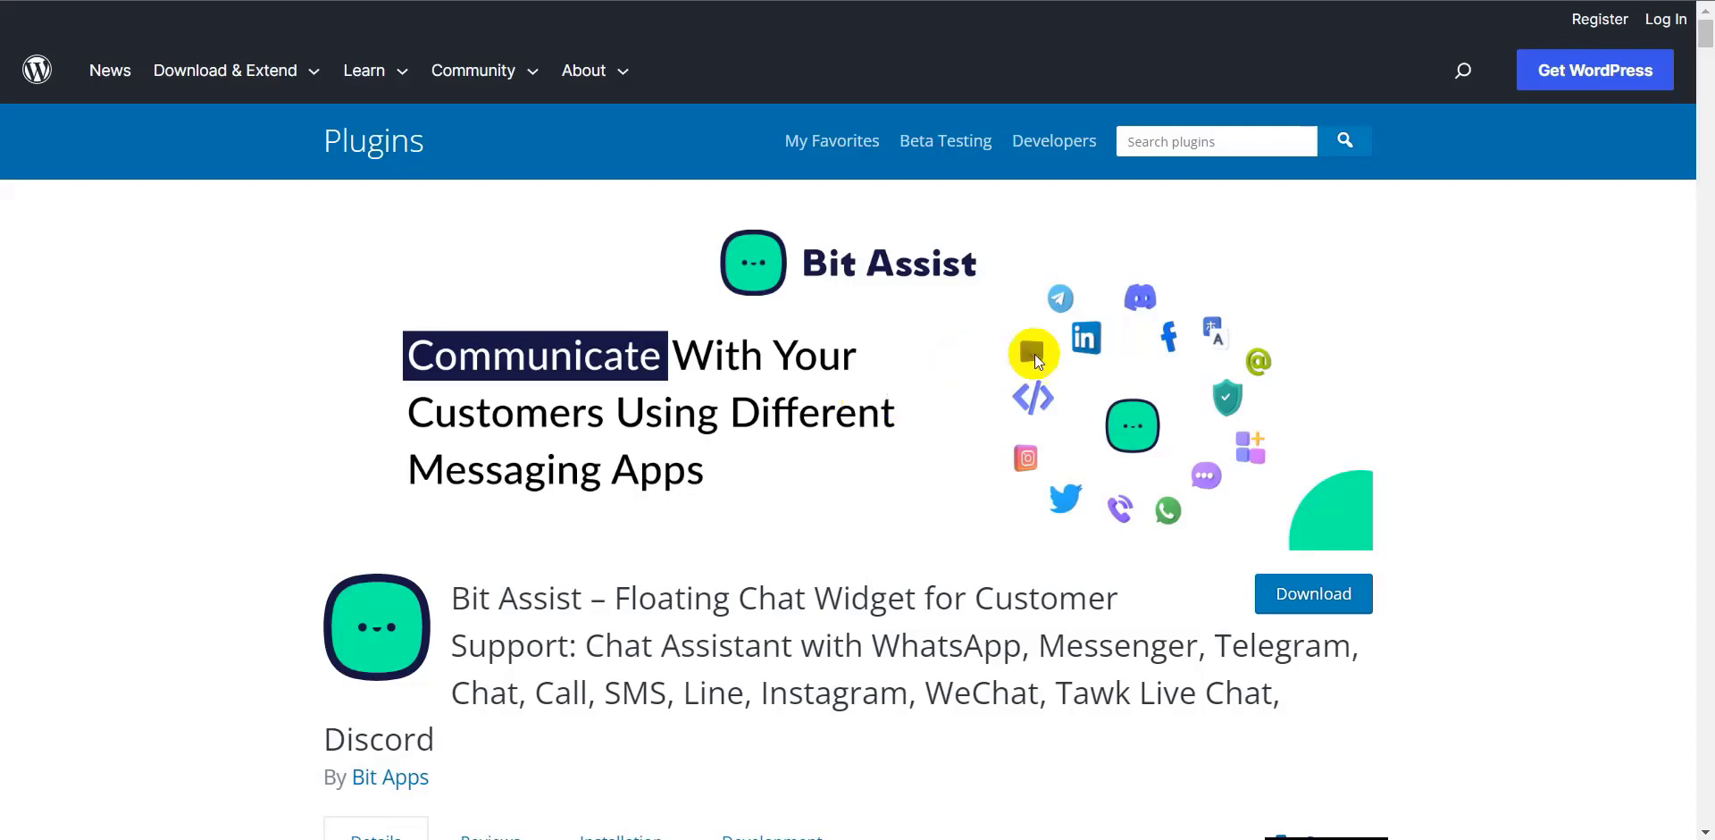
pyautogui.moveTo(861, 345)
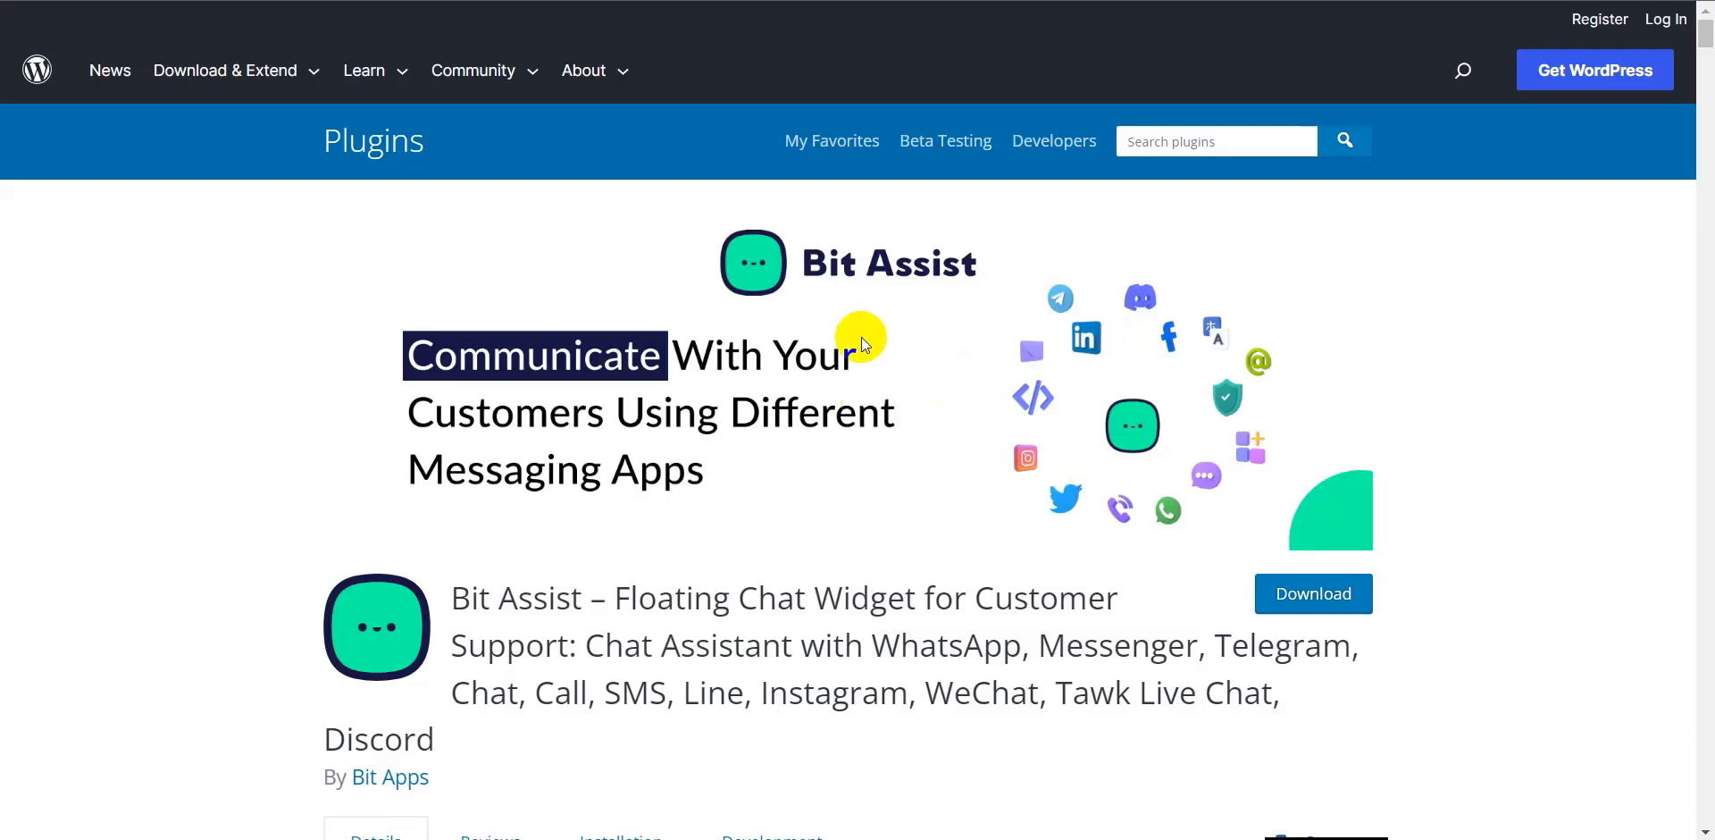
pyautogui.moveTo(815, 303)
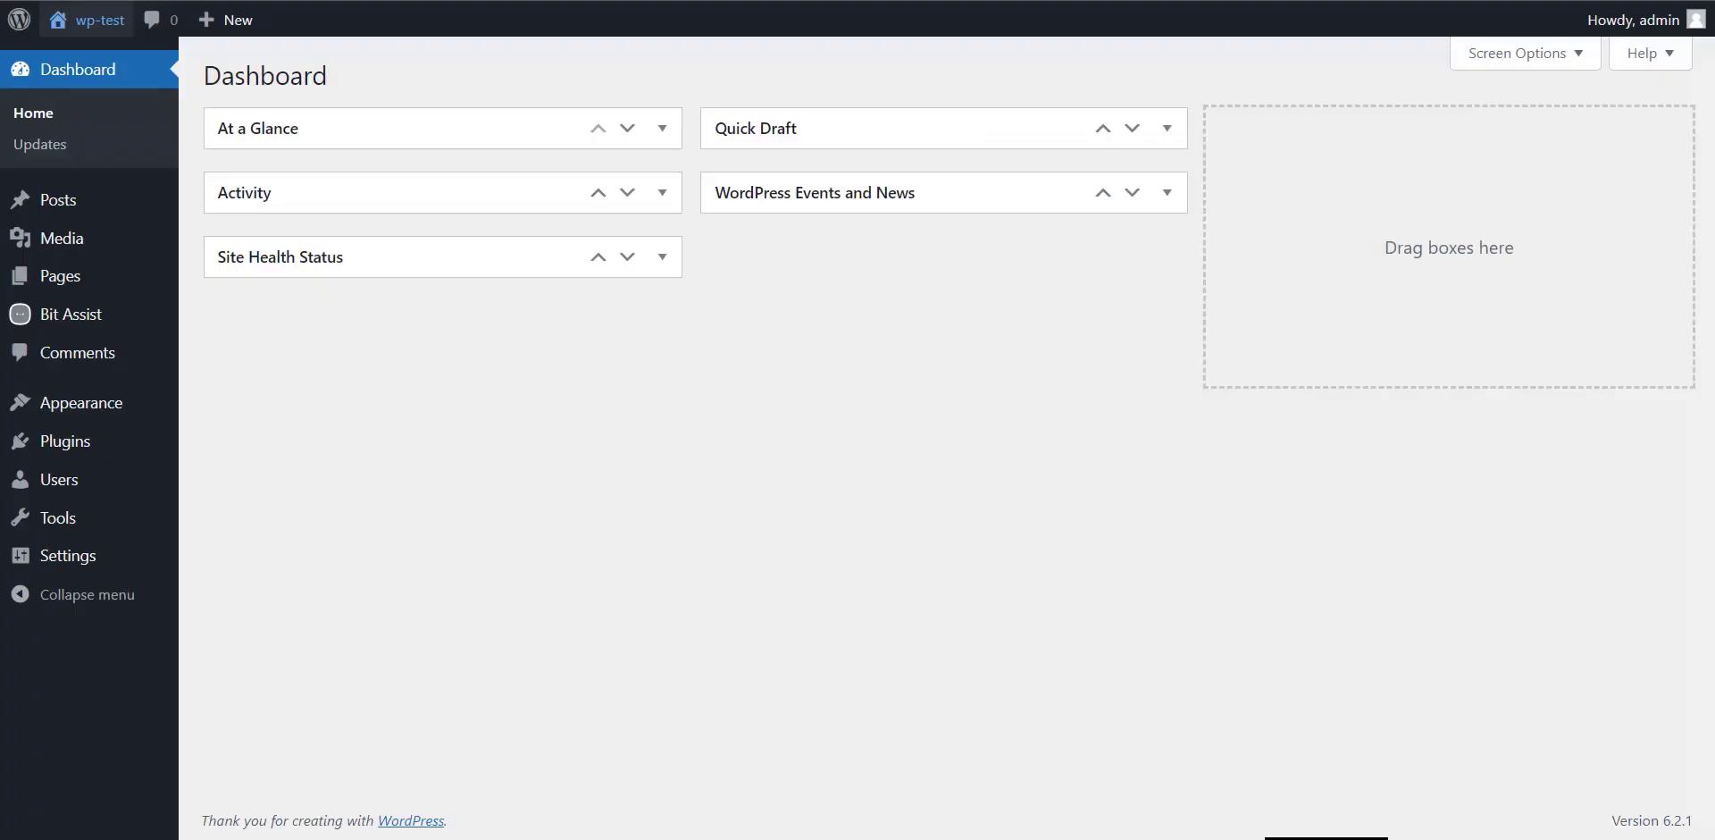
pyautogui.moveTo(249, 358)
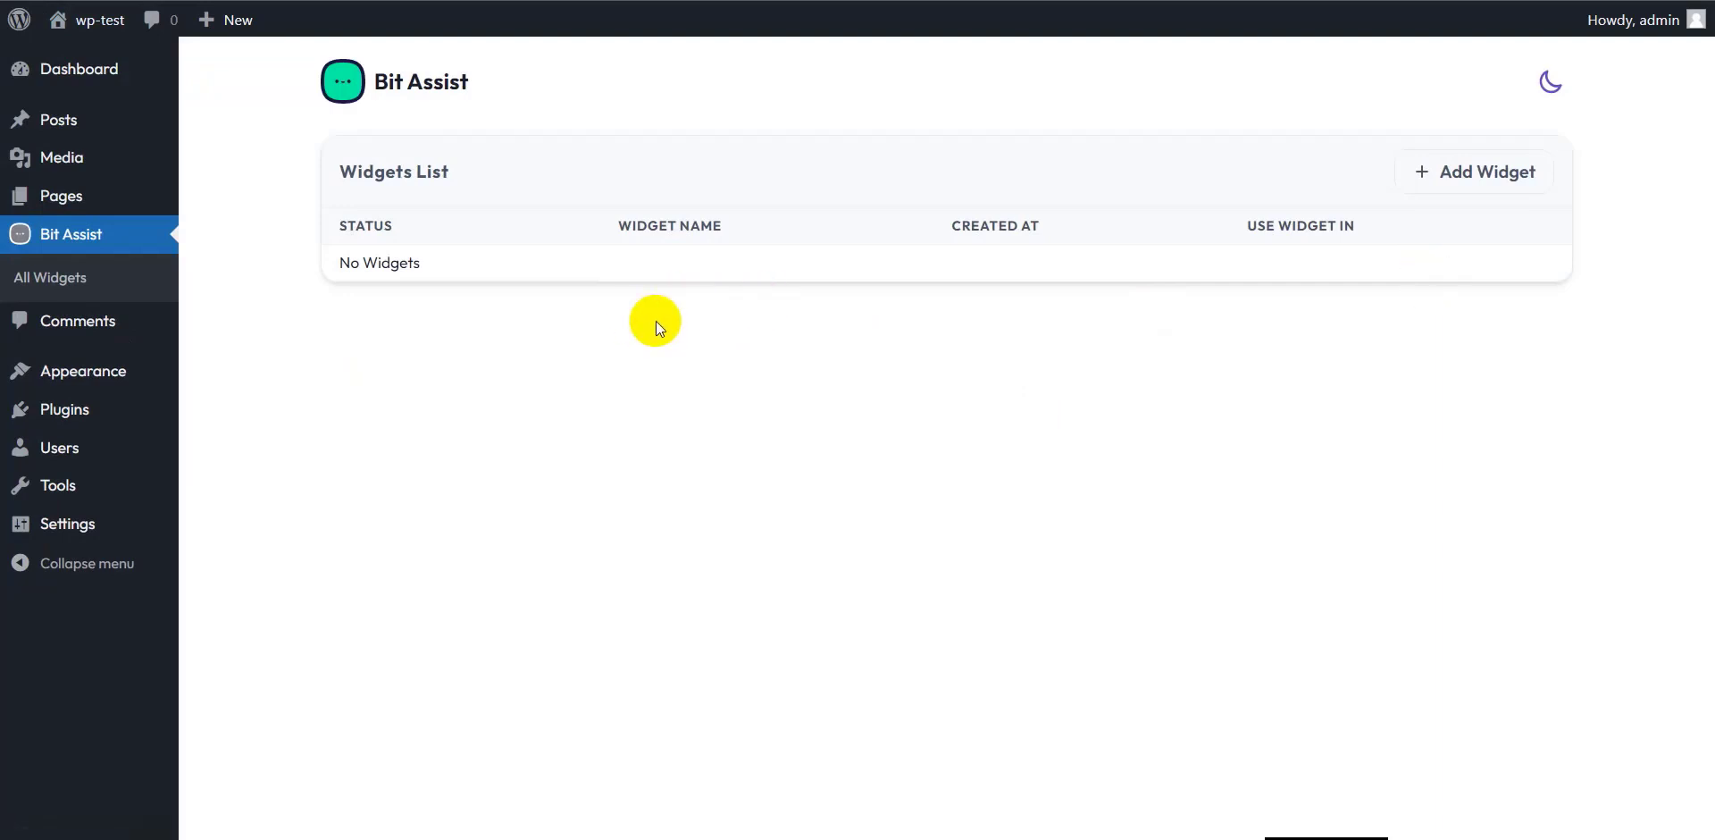
pyautogui.moveTo(1483, 202)
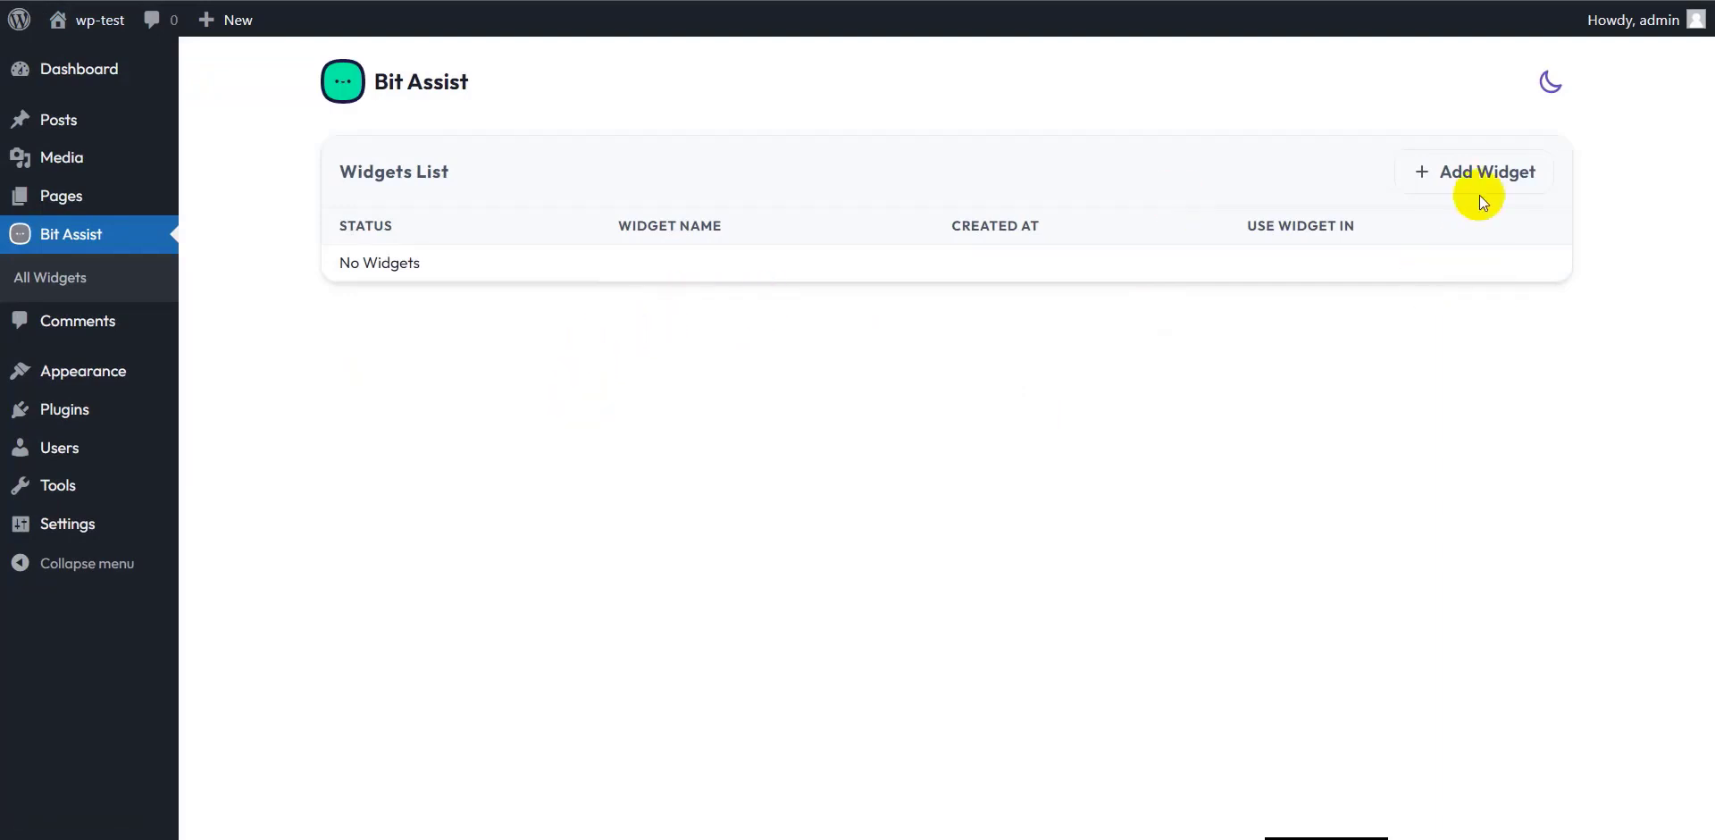
# Step: Add a Bit Assist widget named 'signal' and open it in the editor
pyautogui.click(1476, 172)
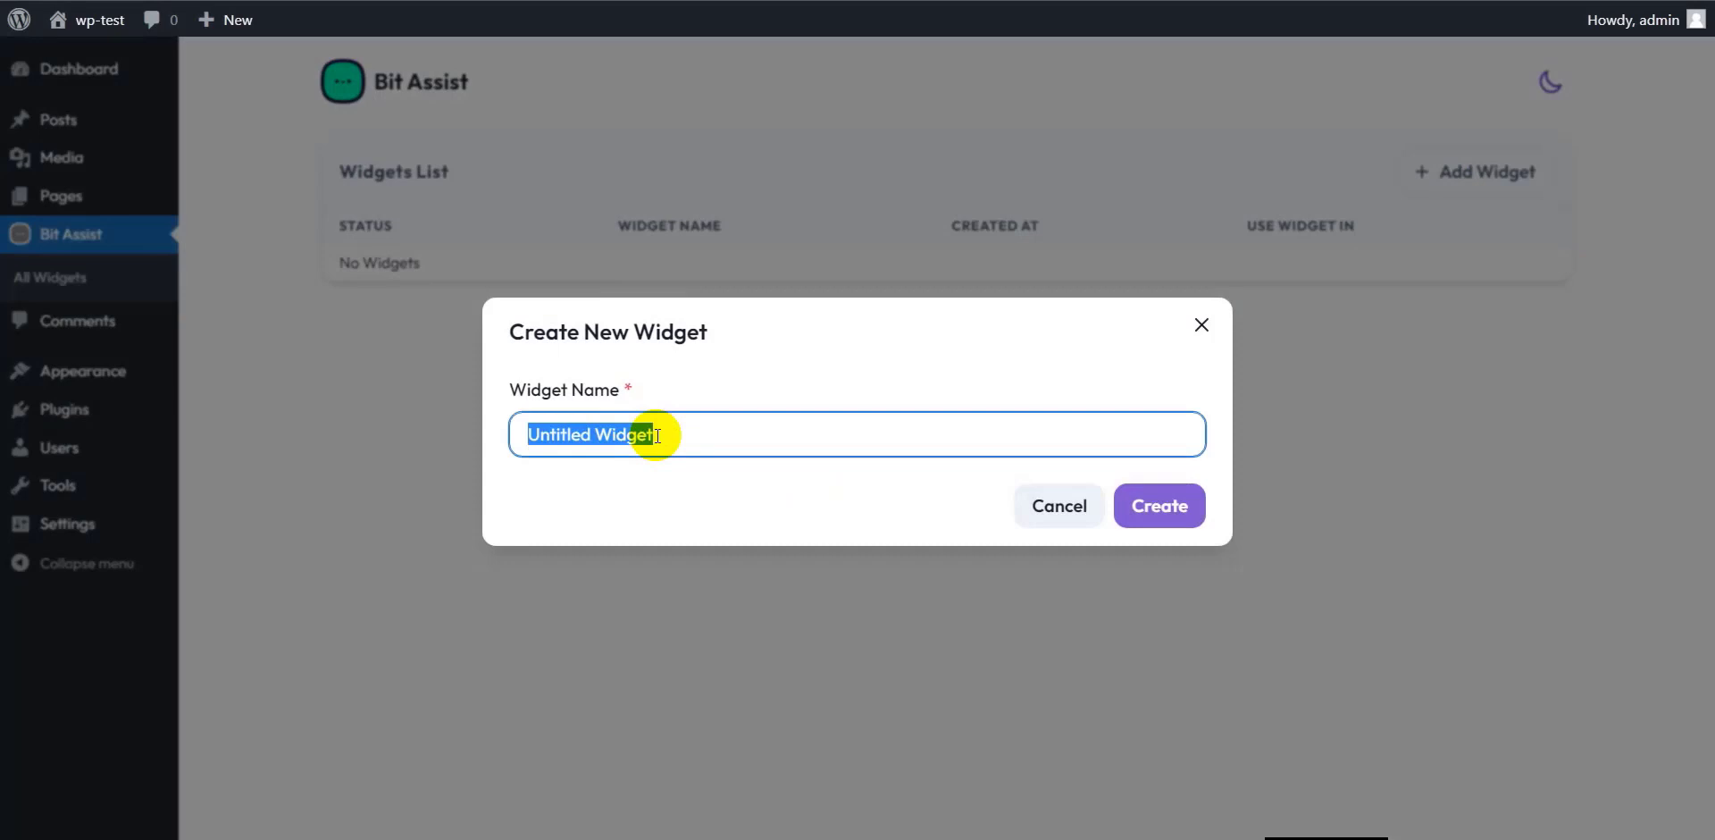
pyautogui.write('sig')
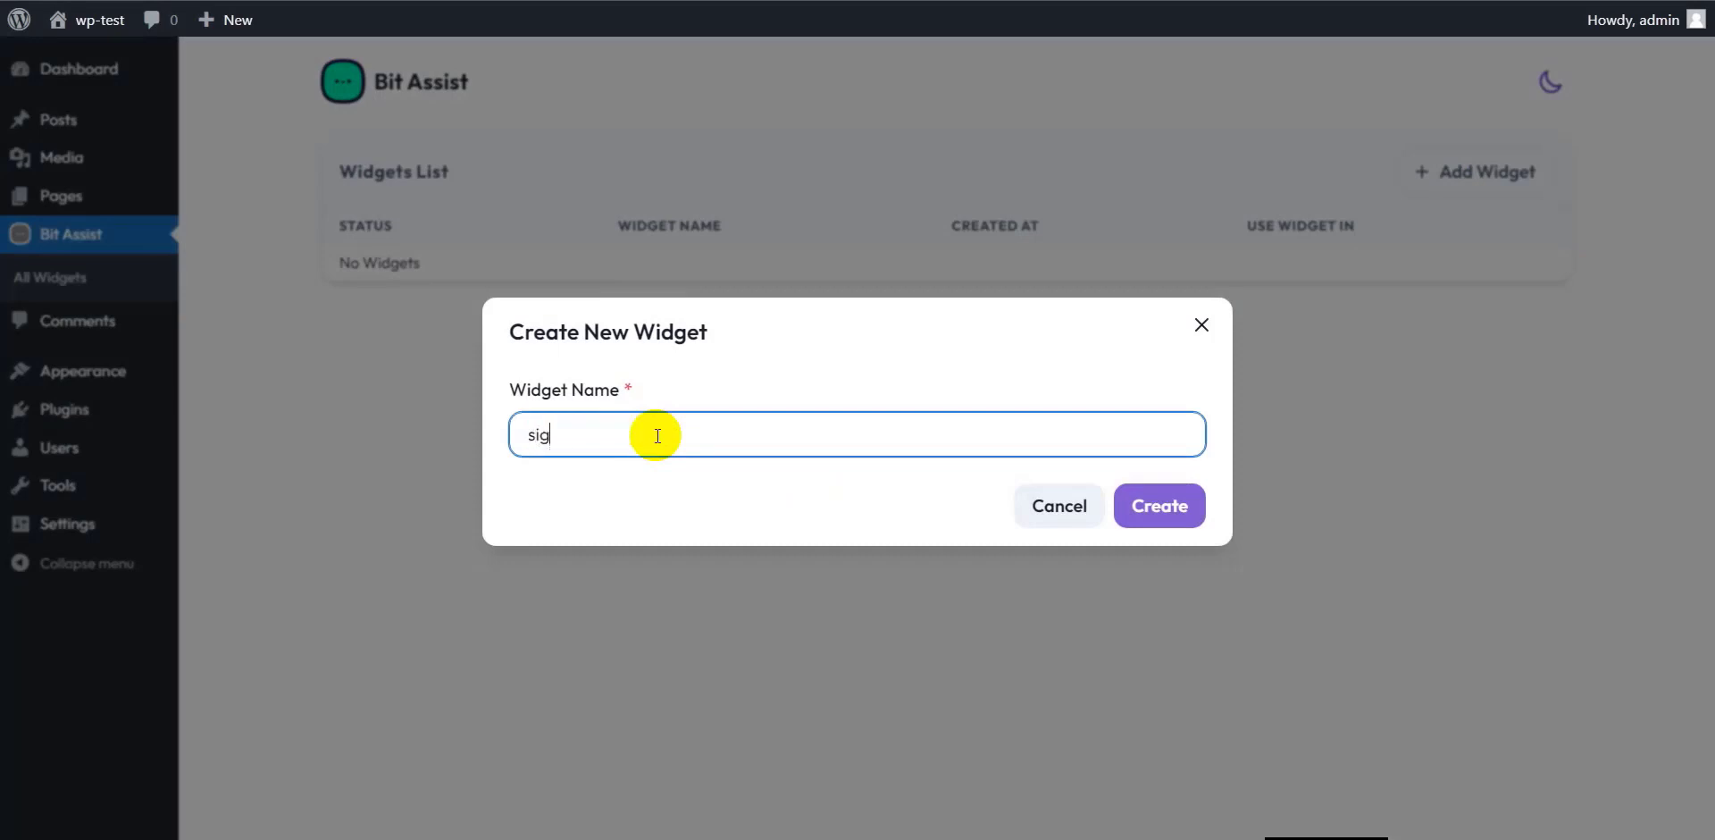
pyautogui.write('nal')
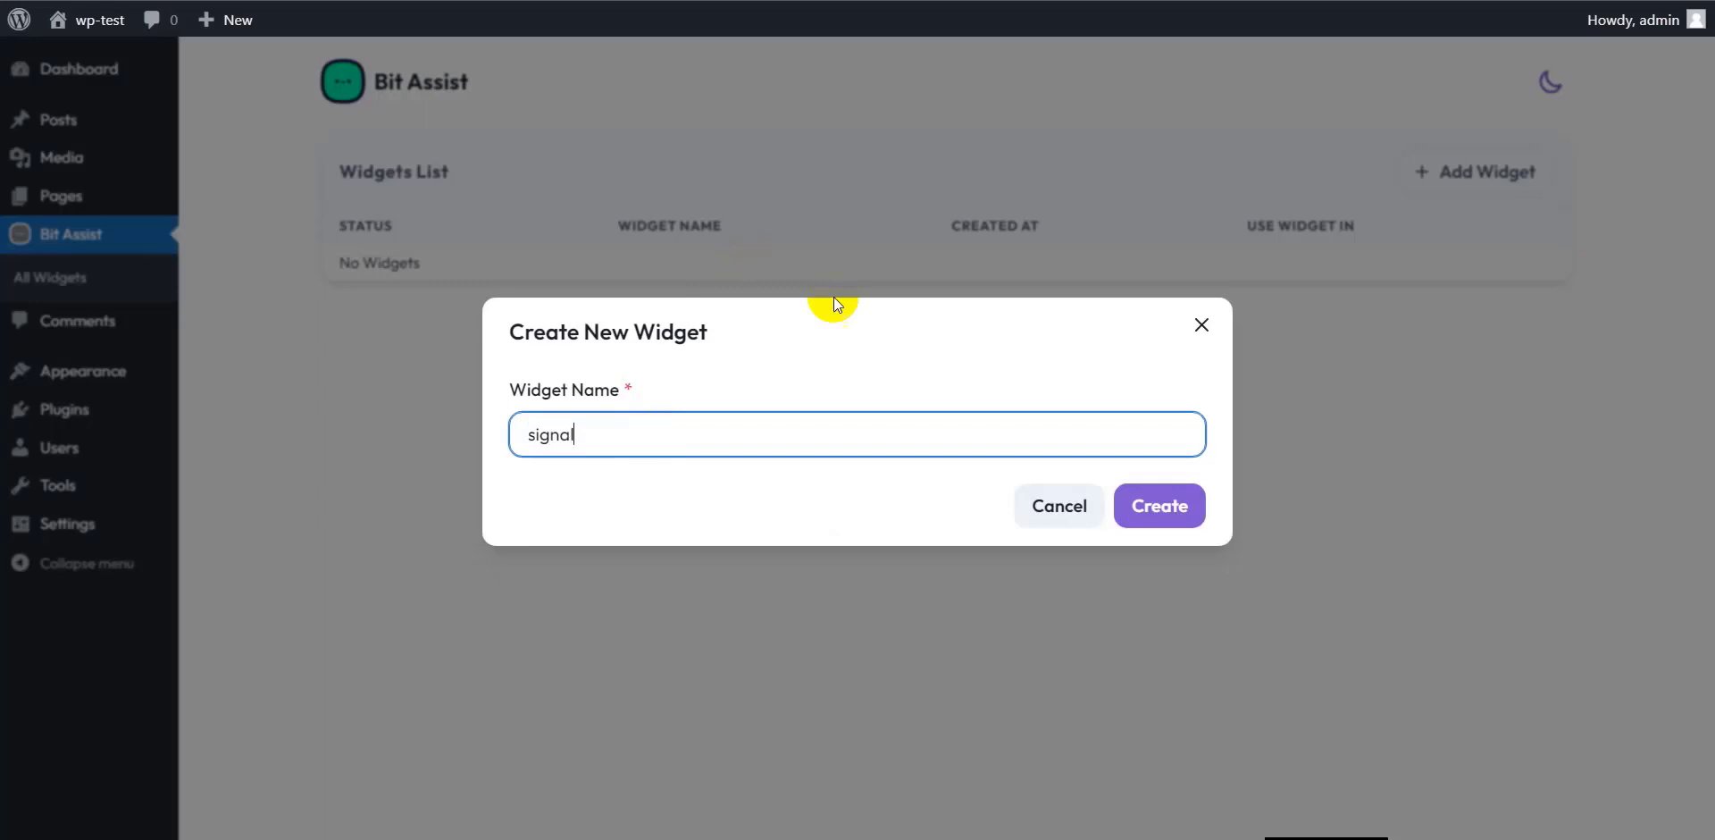
pyautogui.click(1157, 504)
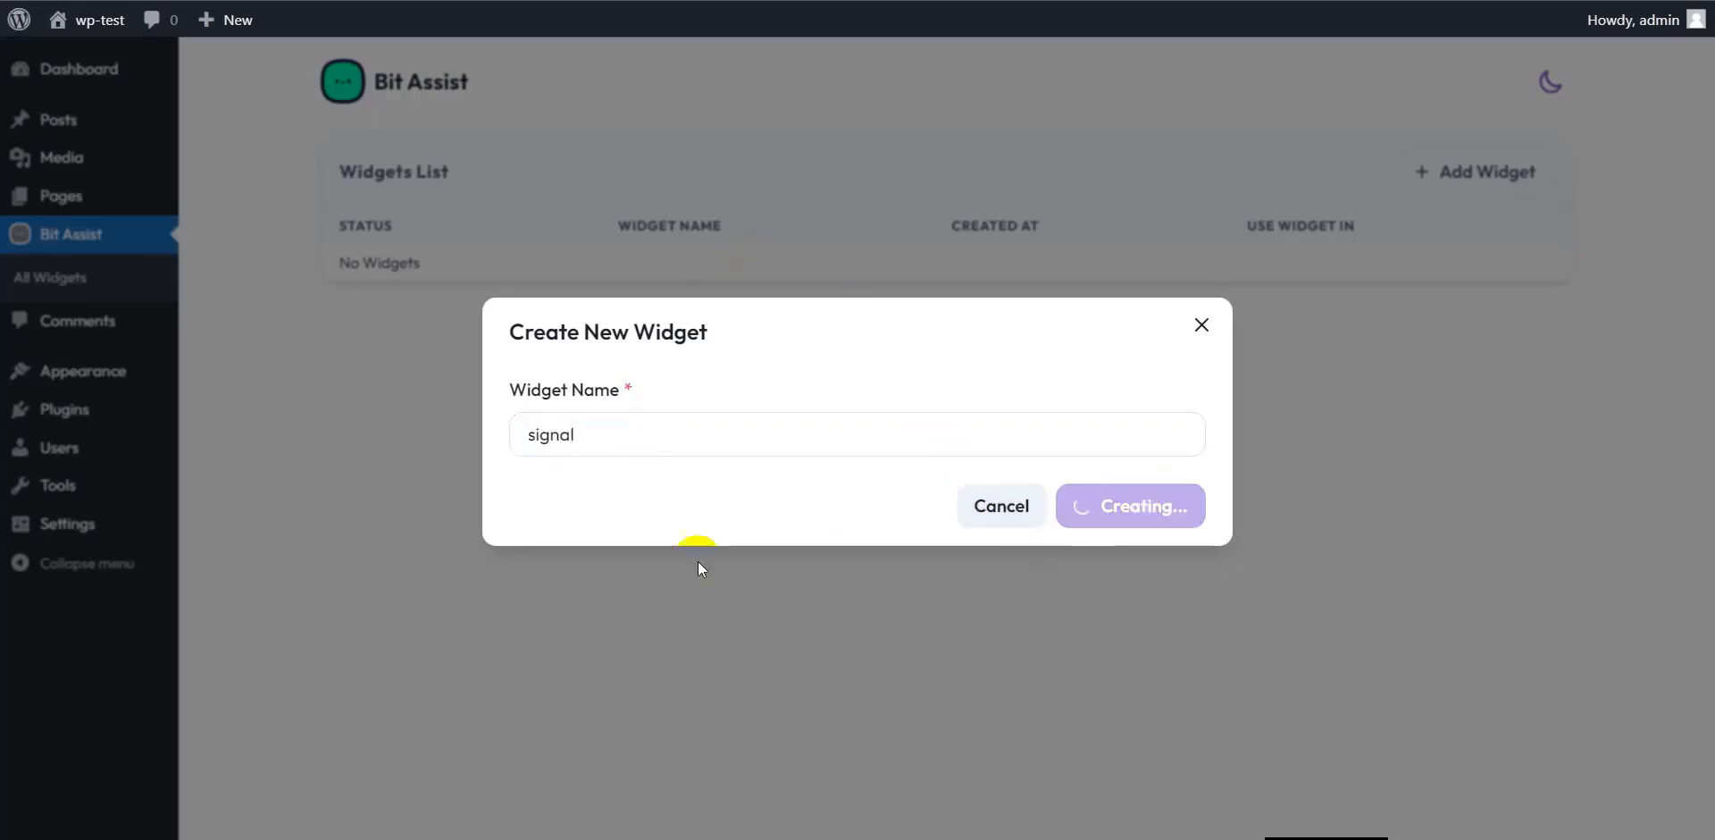
pyautogui.click(1129, 505)
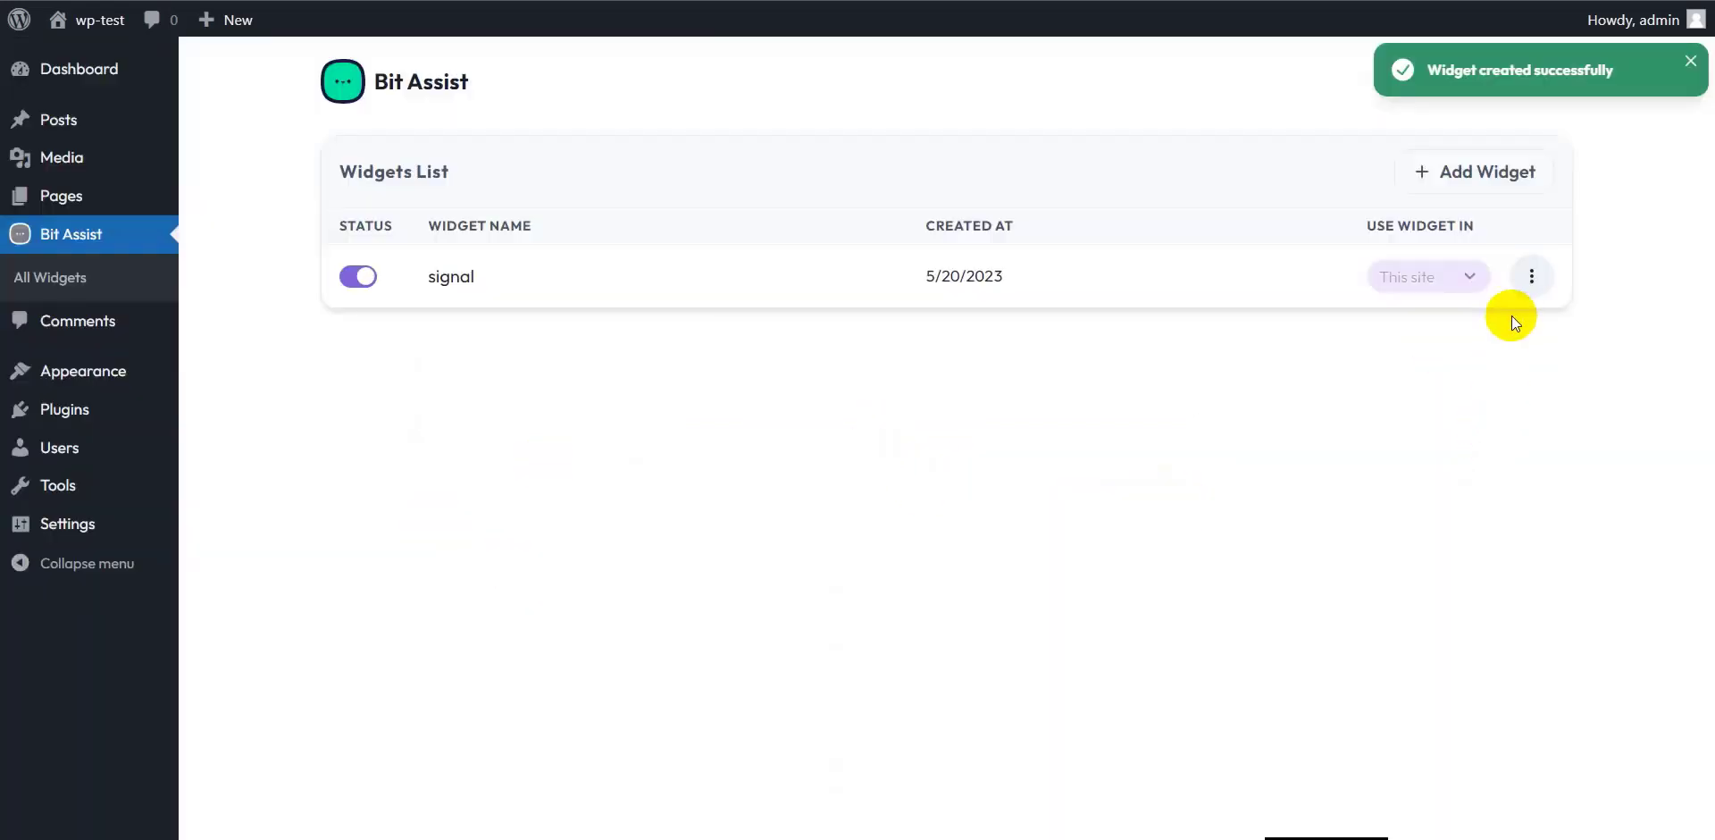
pyautogui.click(1530, 275)
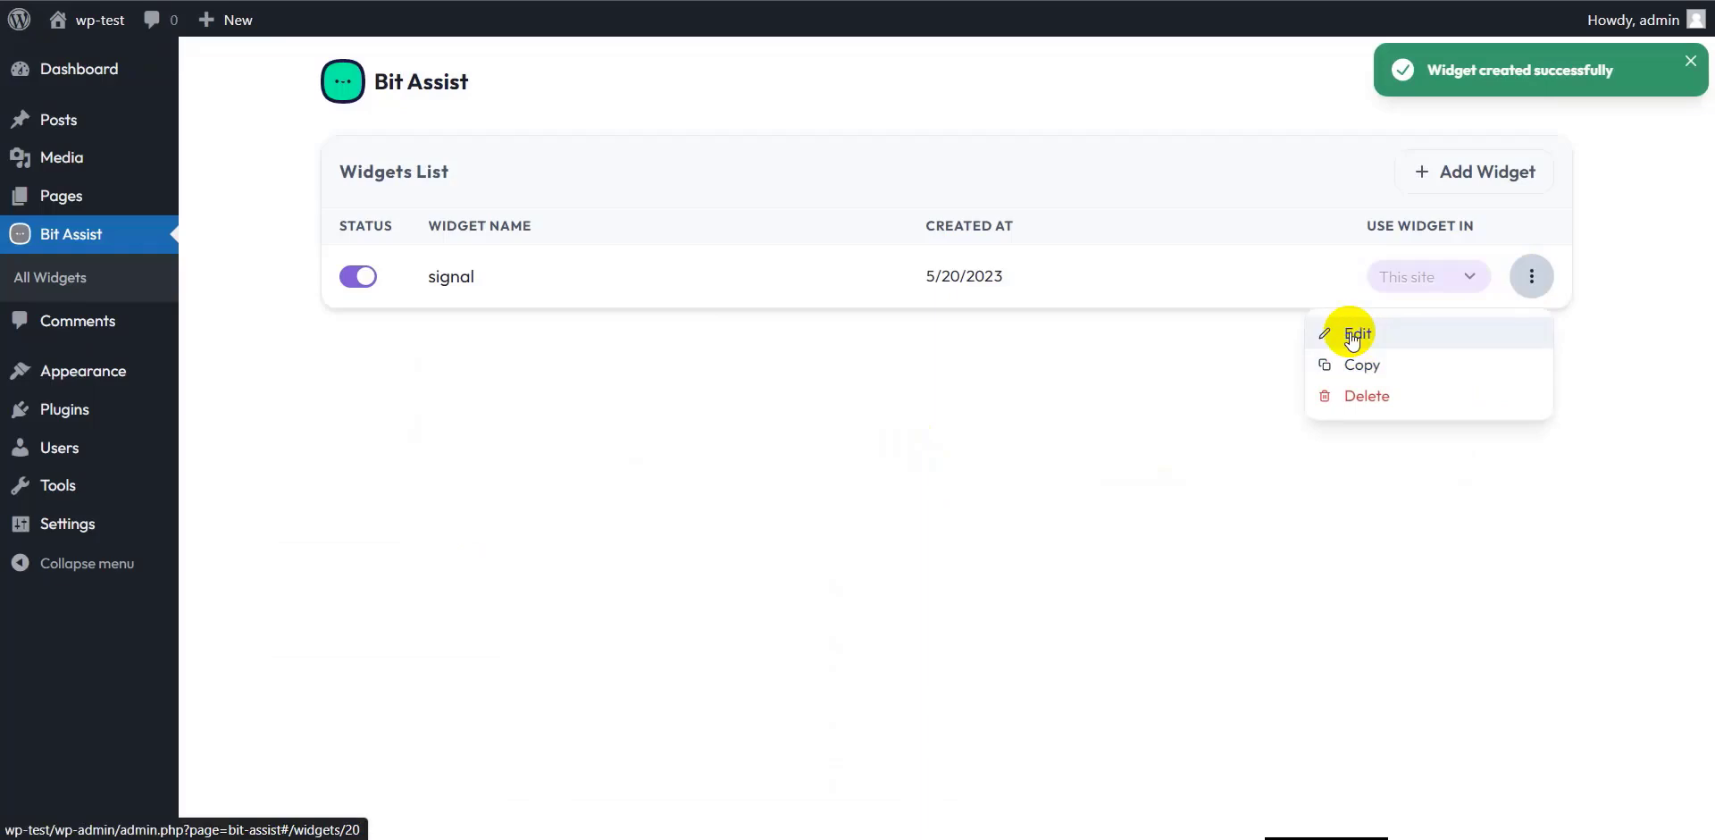
pyautogui.click(1357, 333)
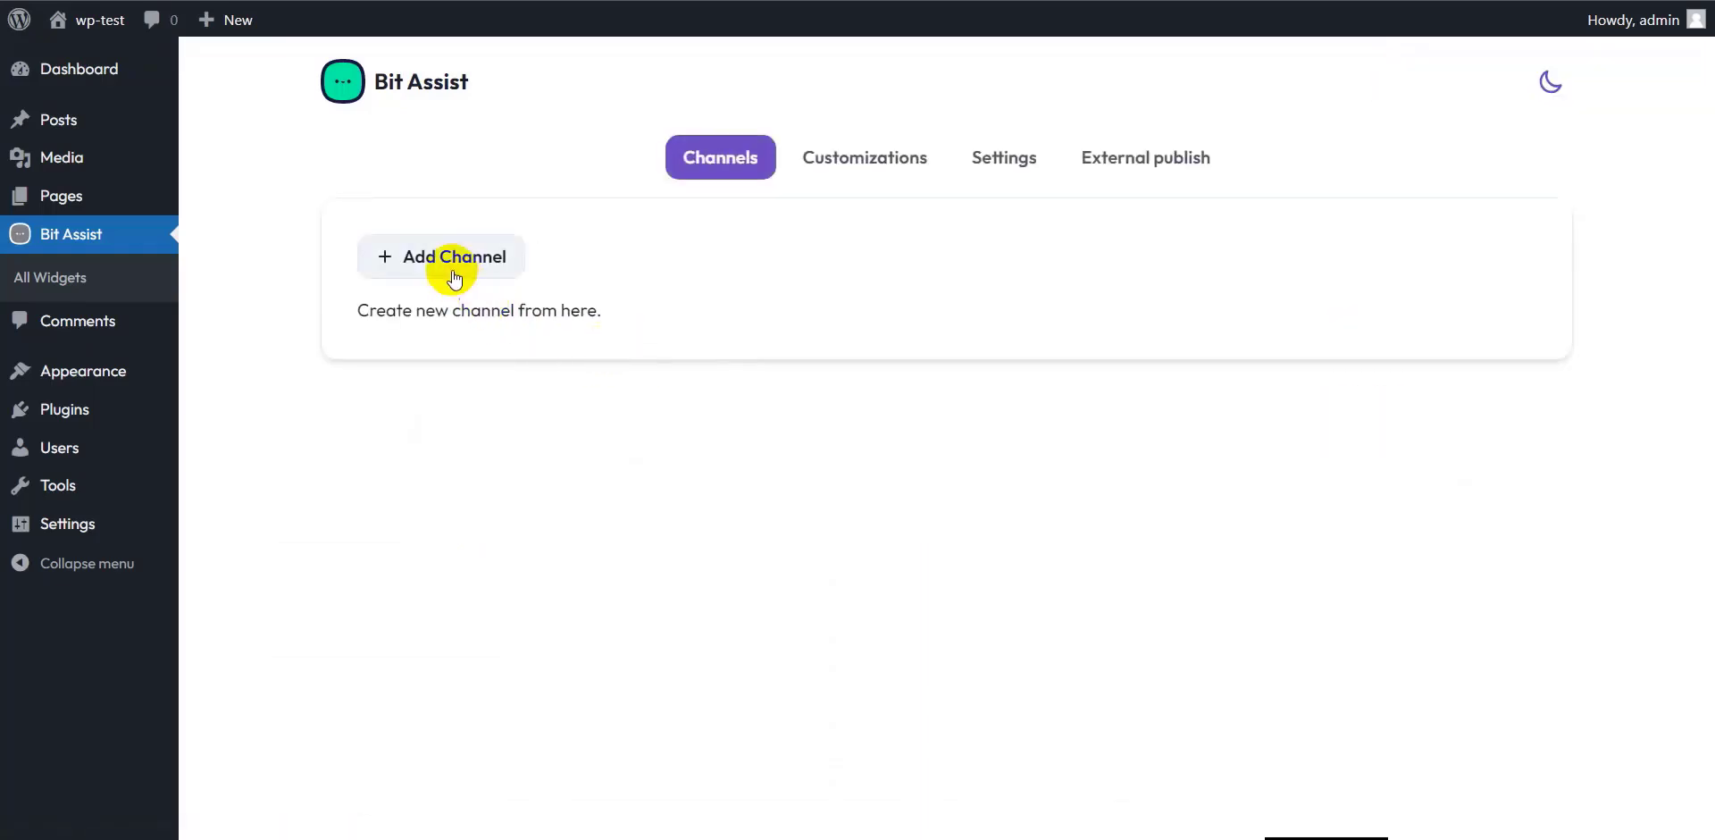
# Step: Add a Signal channel with its phone number, shown on desktop and mobile, and save it
pyautogui.click(452, 255)
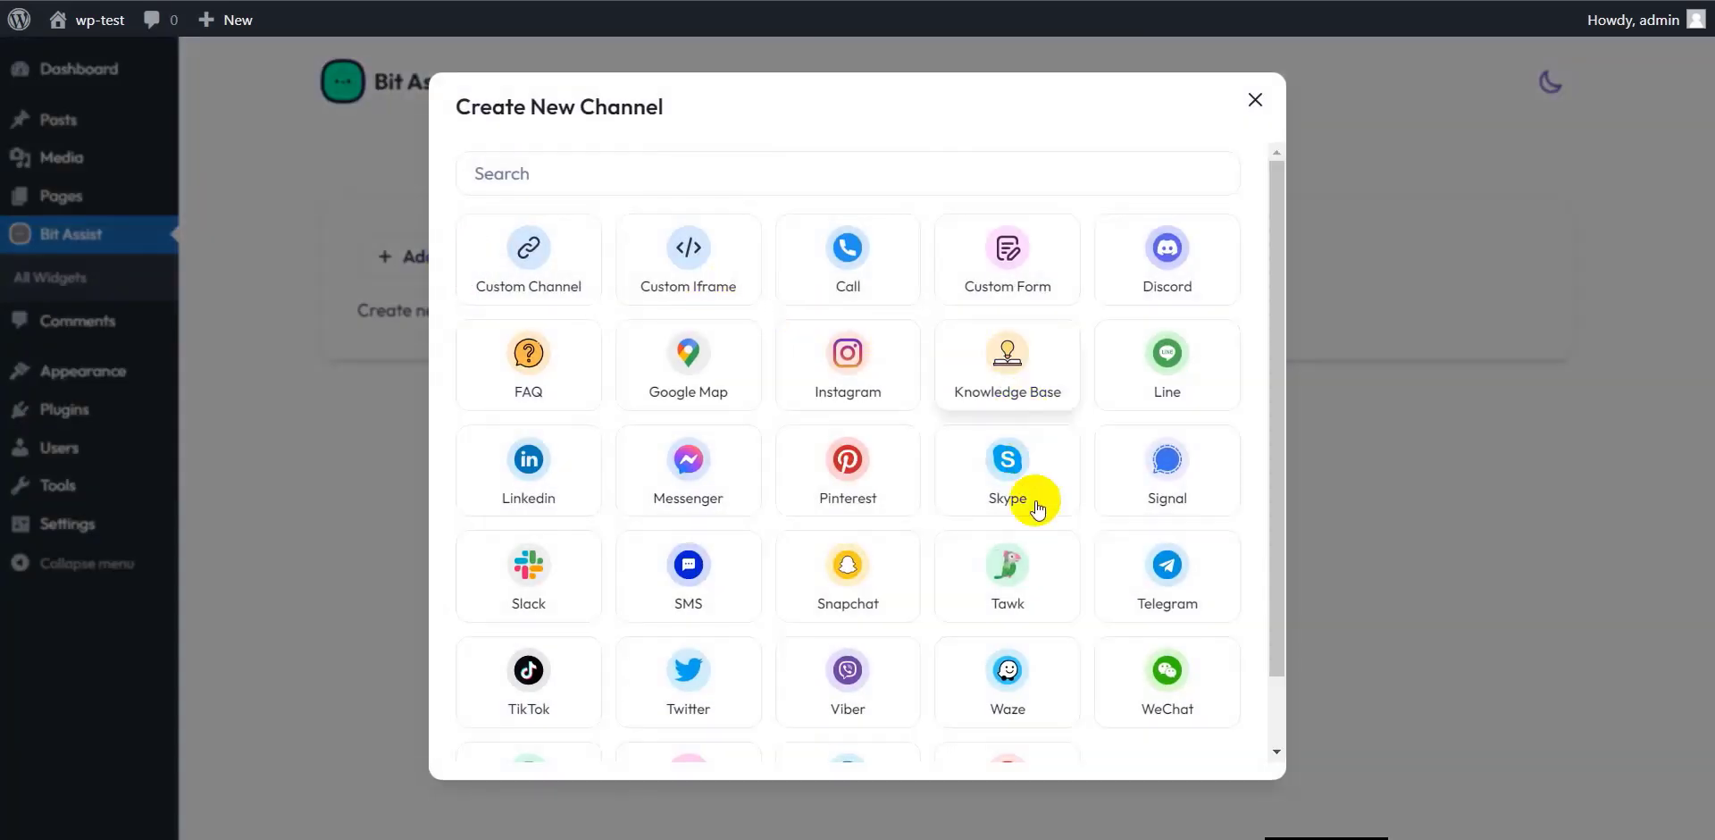
pyautogui.click(1166, 470)
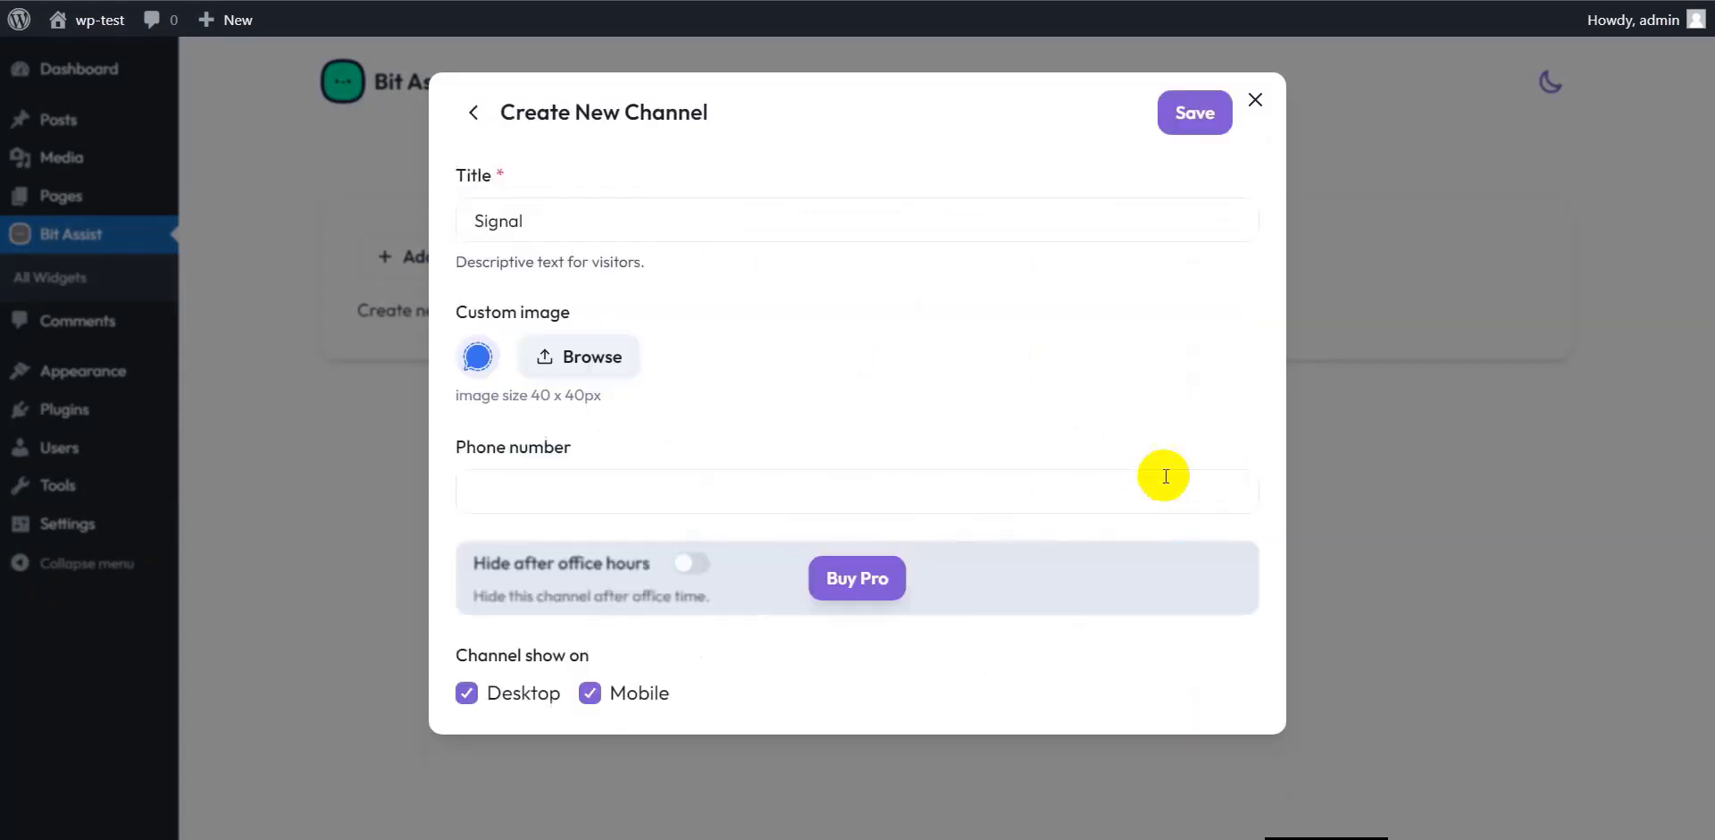
pyautogui.moveTo(525, 265)
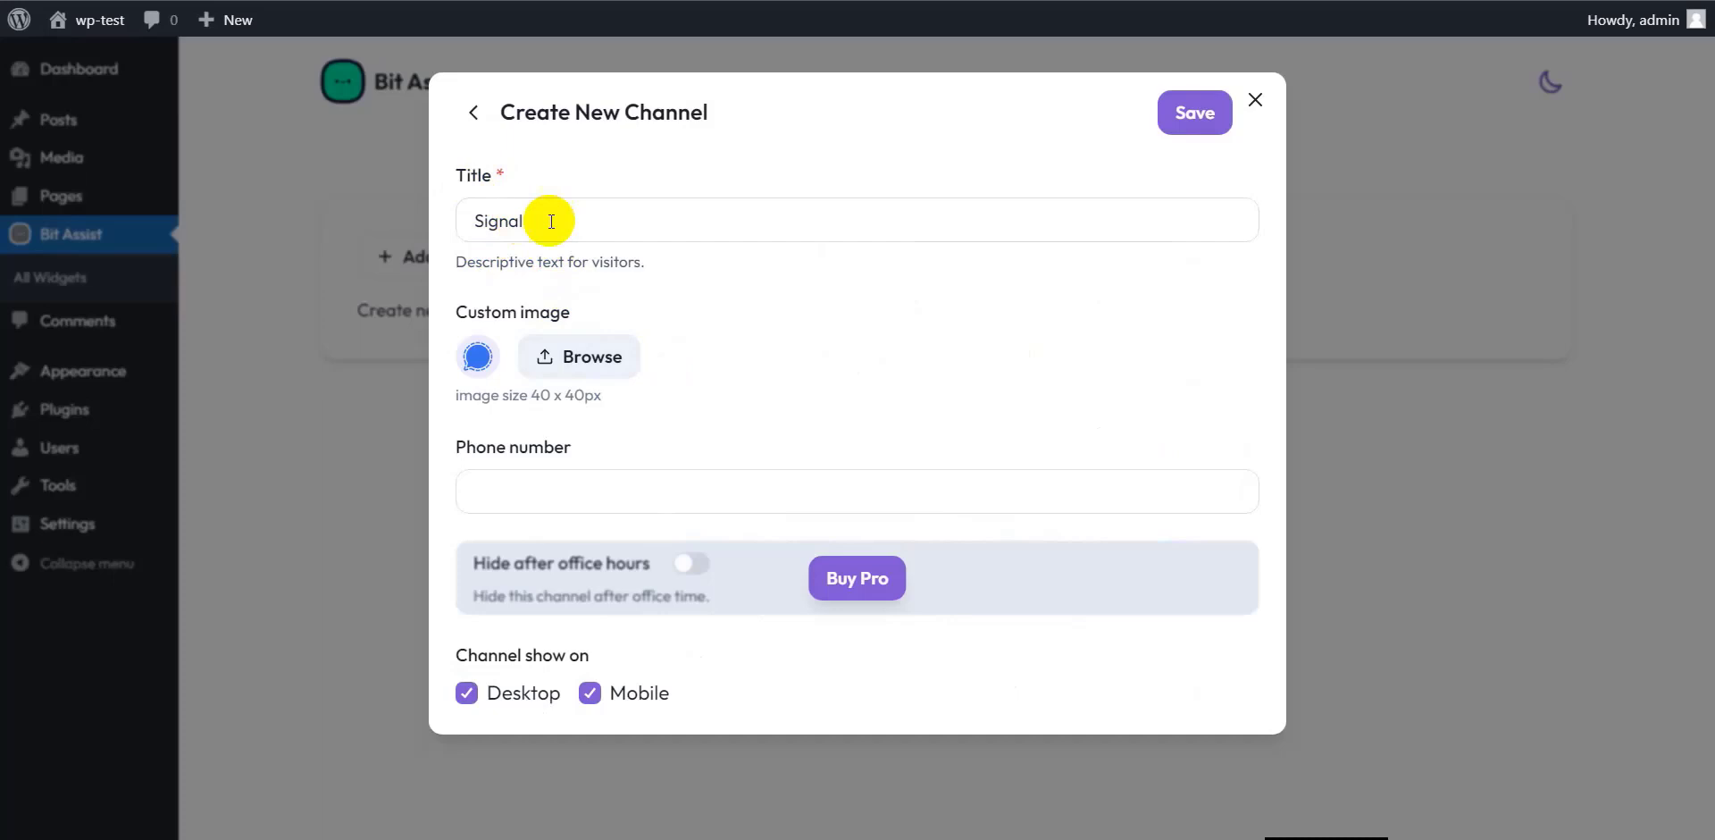
pyautogui.moveTo(488, 326)
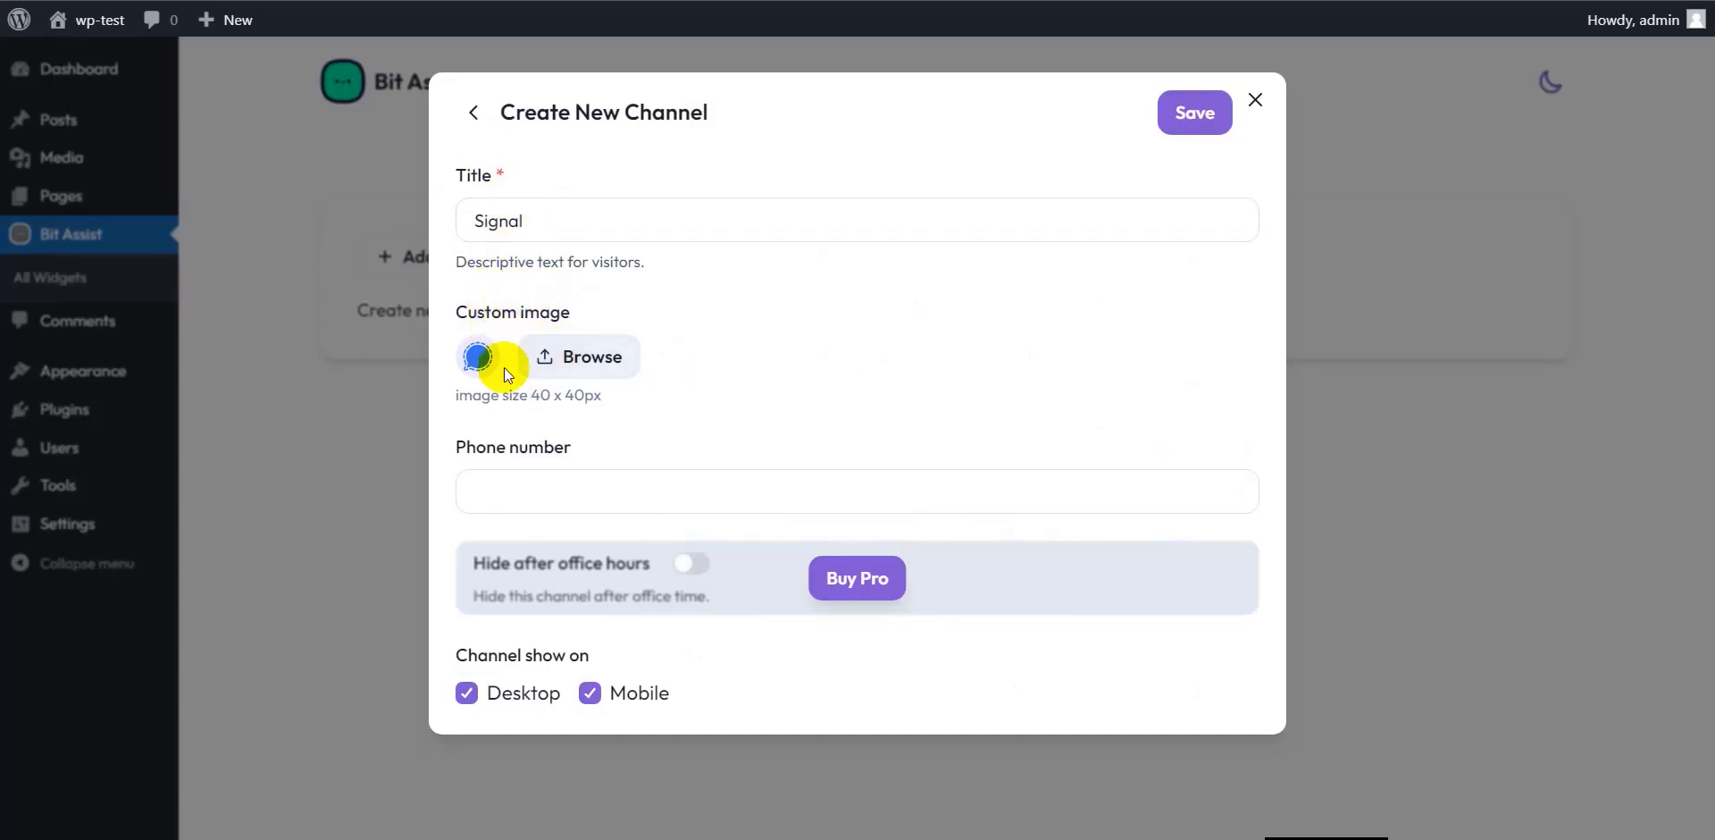
pyautogui.moveTo(551, 477)
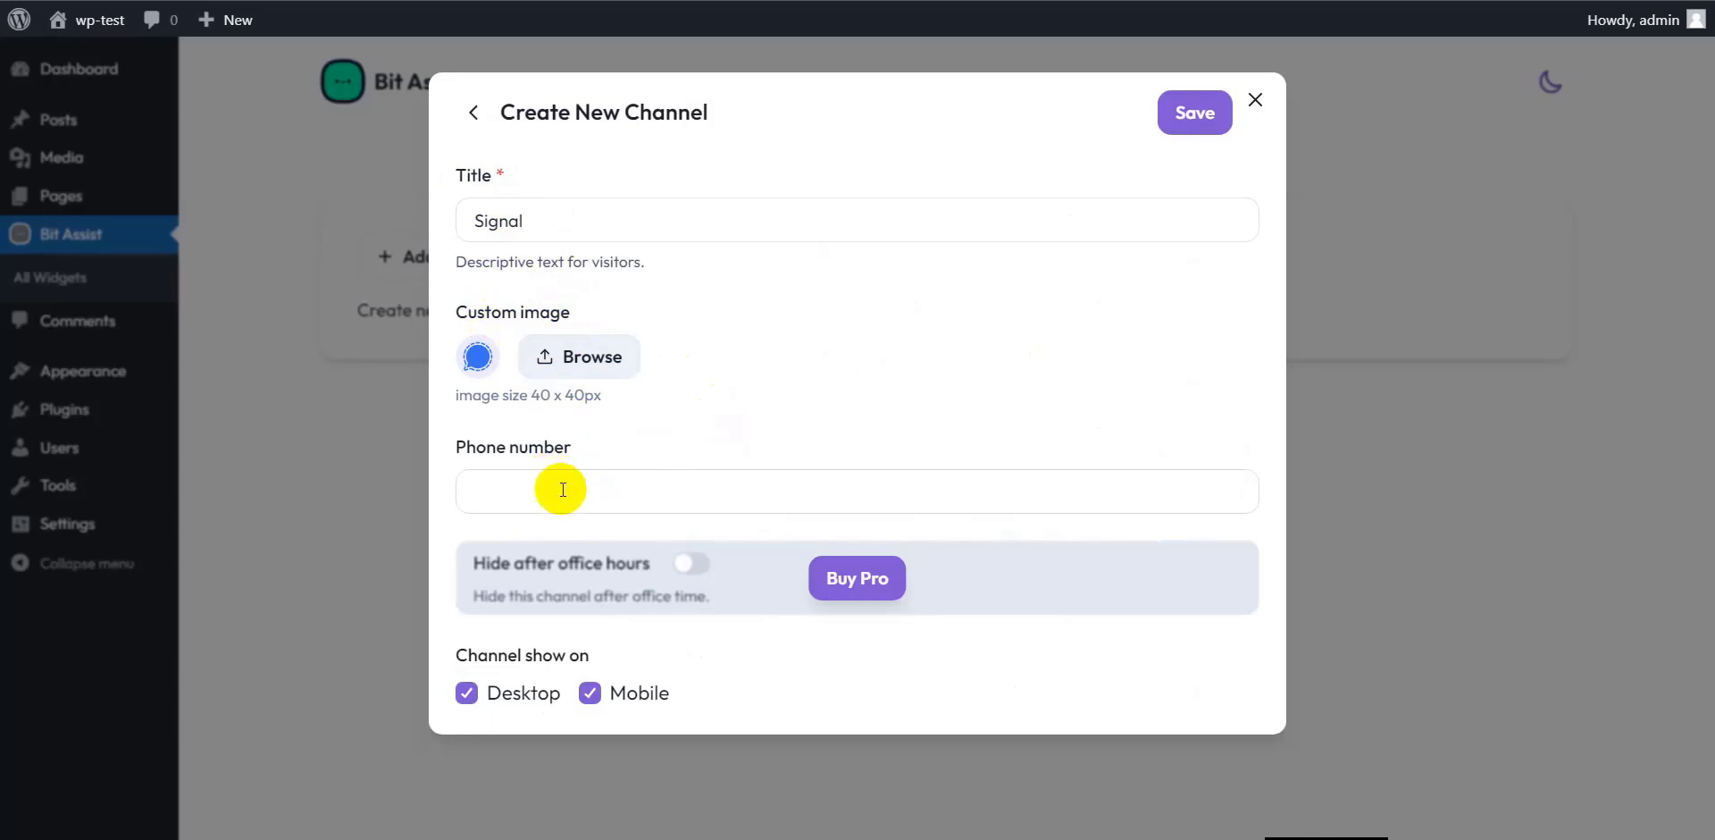
pyautogui.click(856, 491)
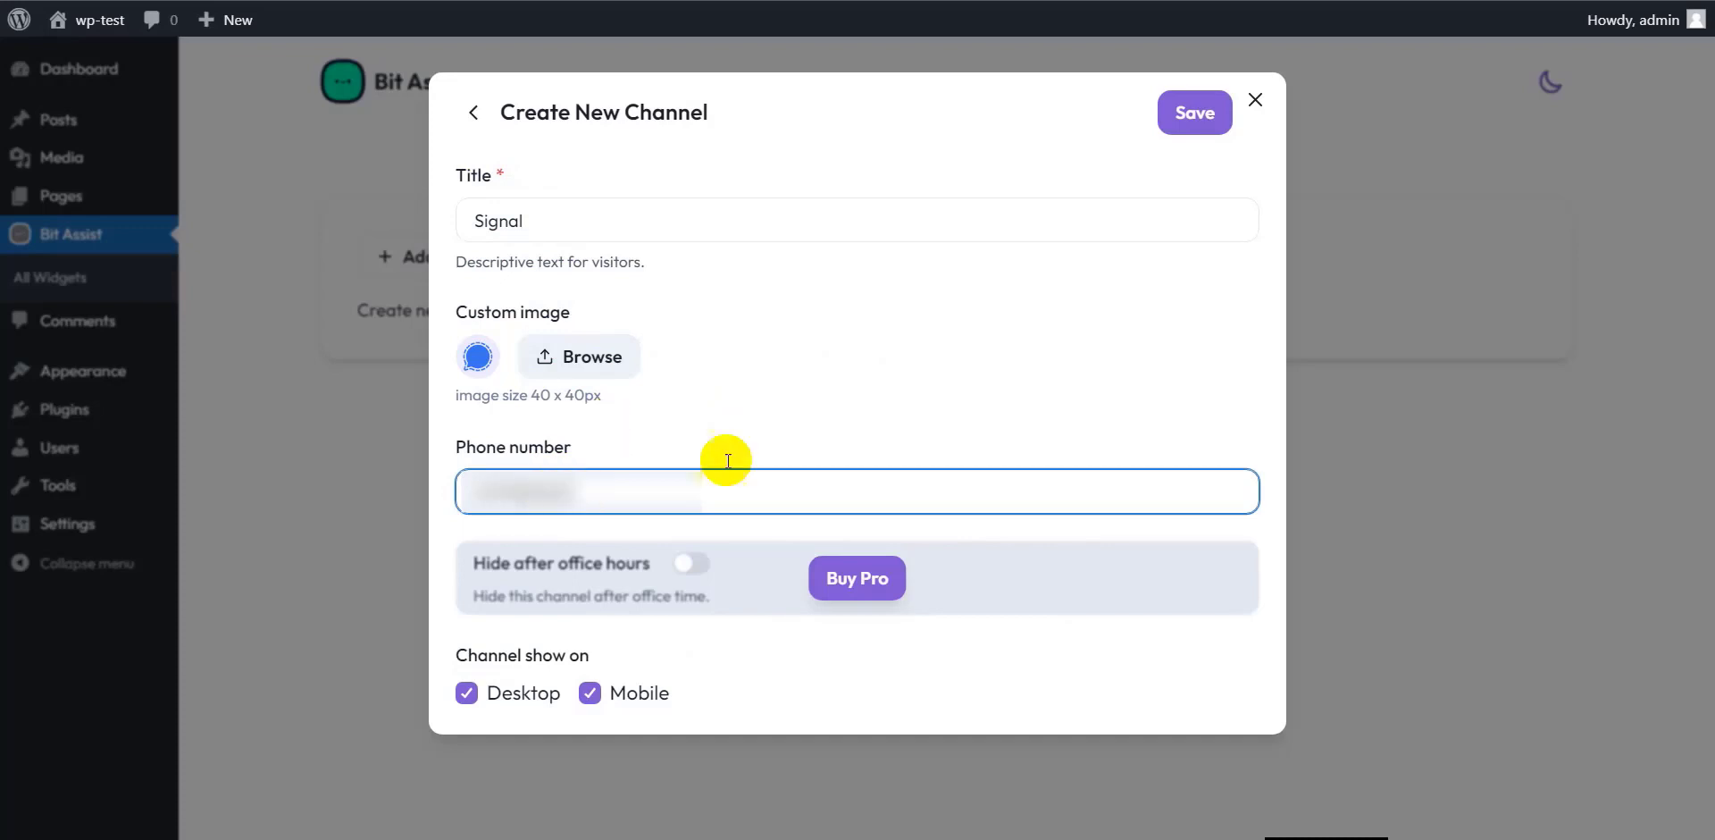
pyautogui.moveTo(552, 687)
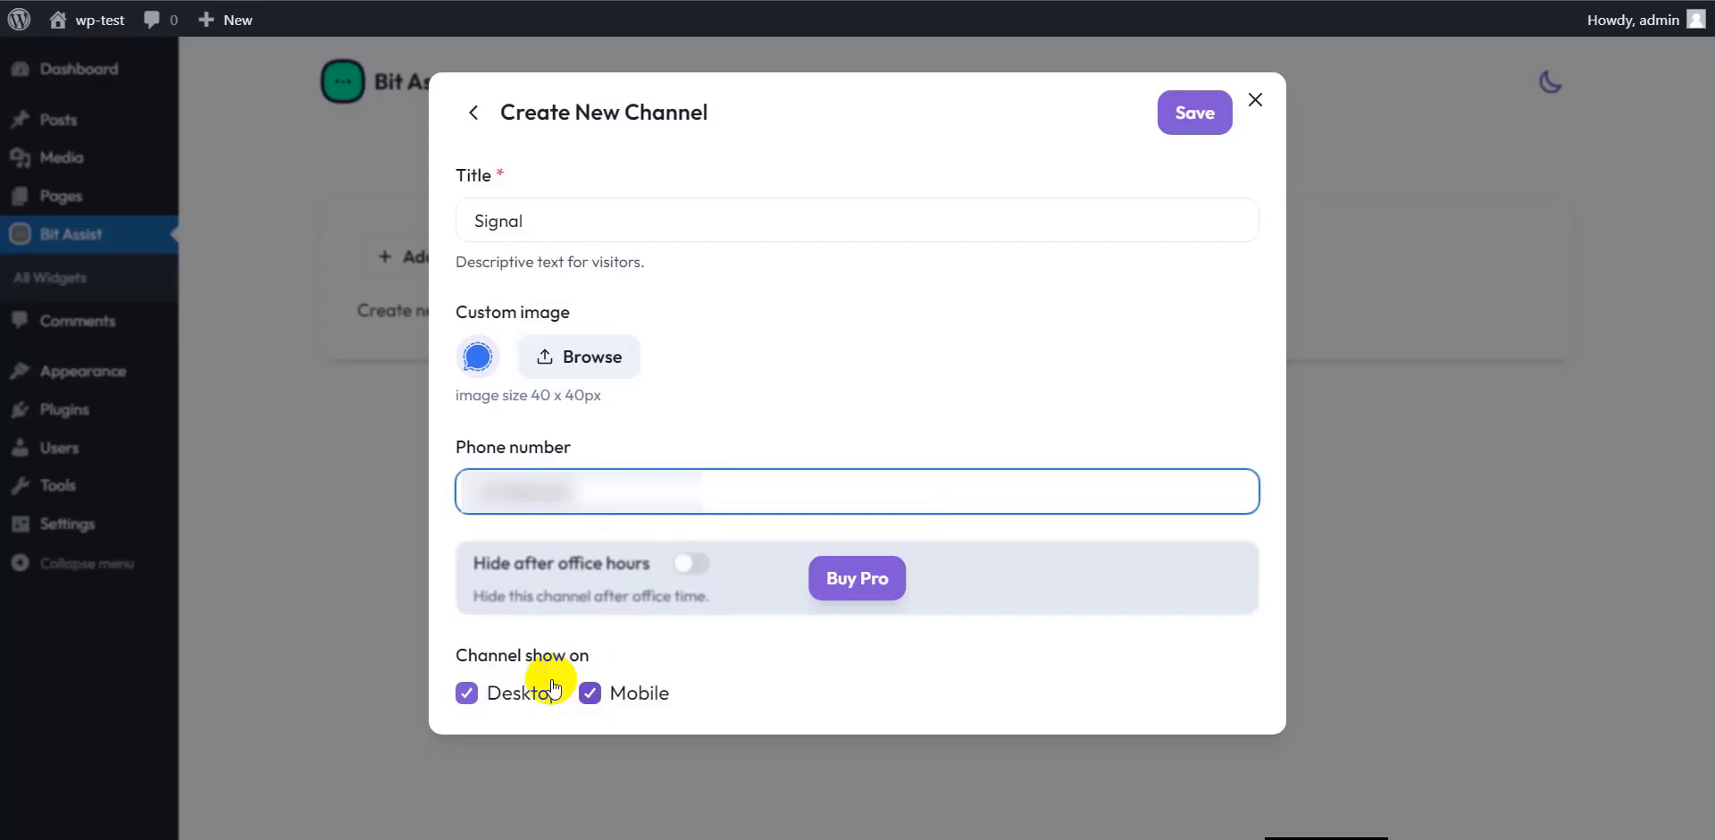
pyautogui.moveTo(632, 692)
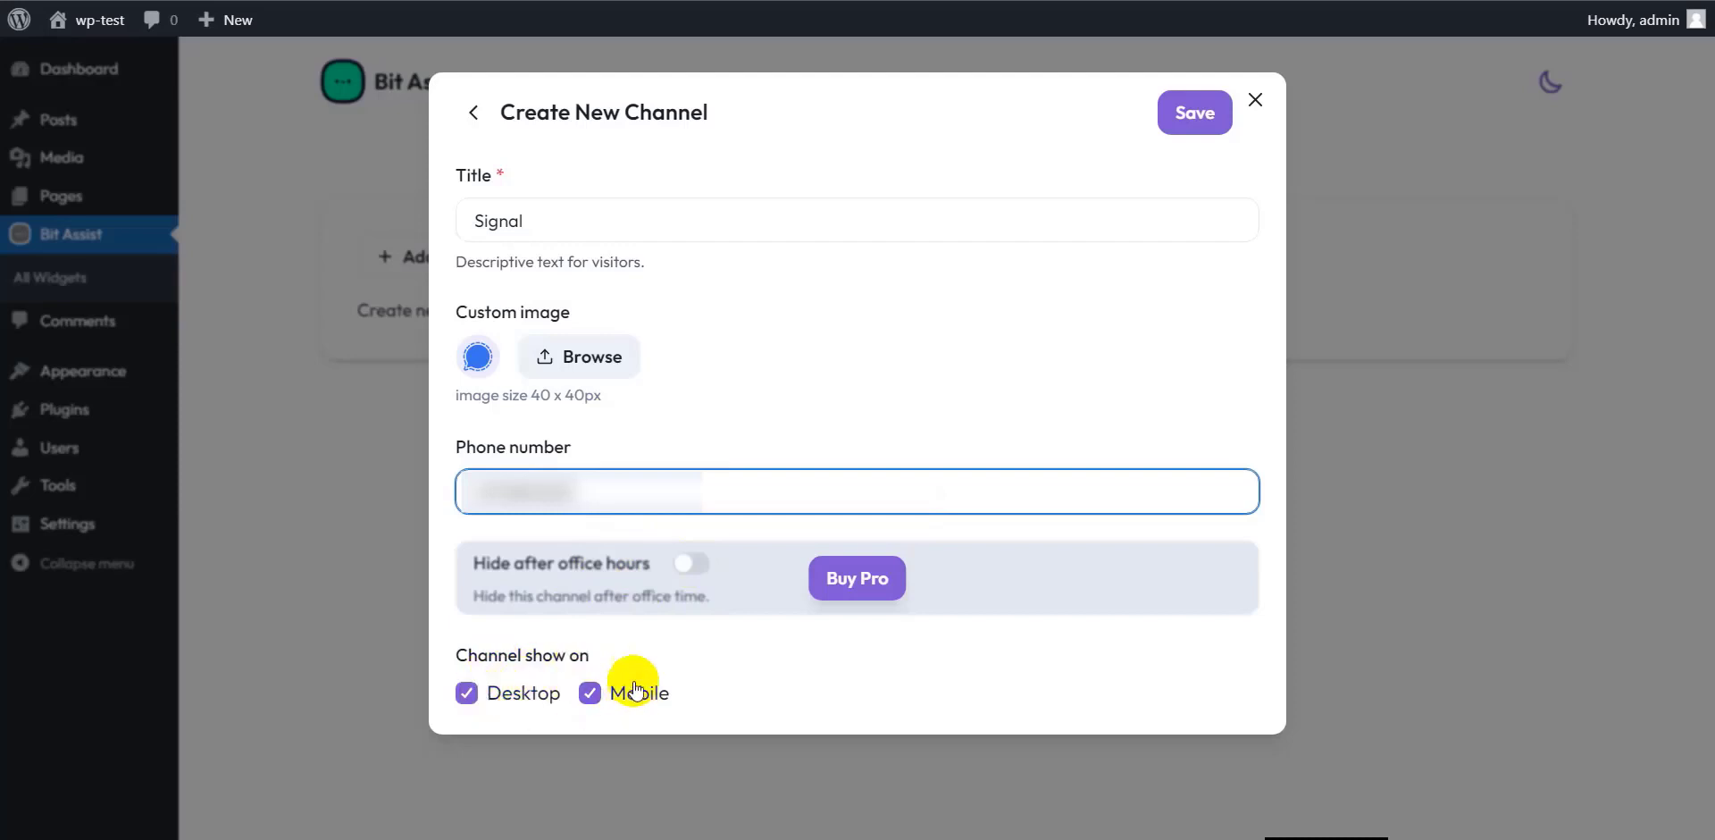
pyautogui.moveTo(856, 577)
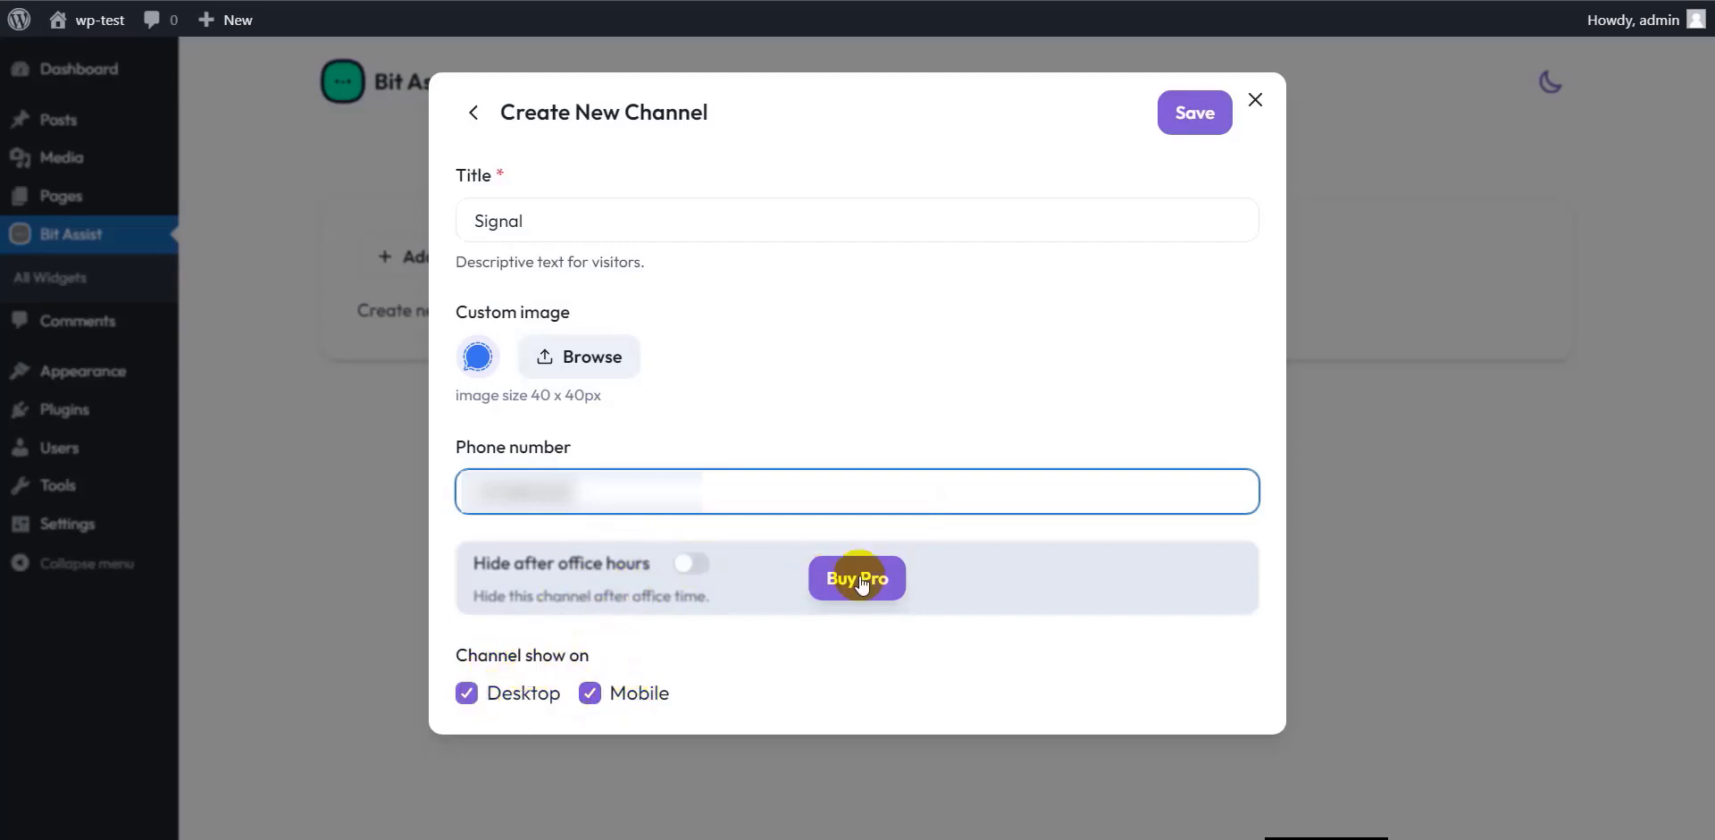
pyautogui.moveTo(671, 591)
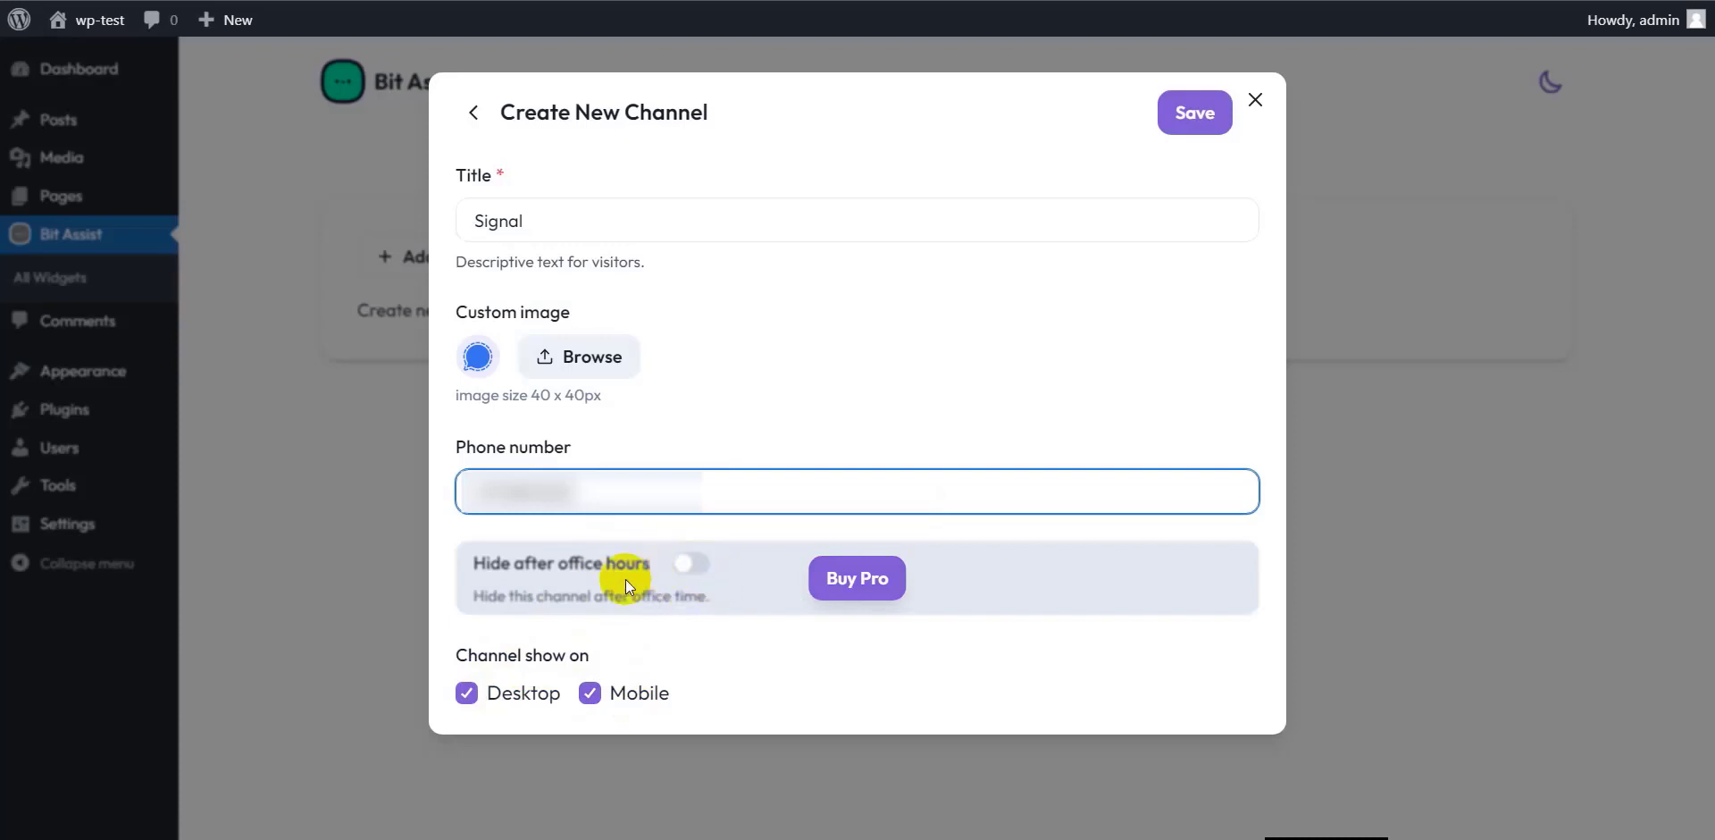
pyautogui.moveTo(593, 605)
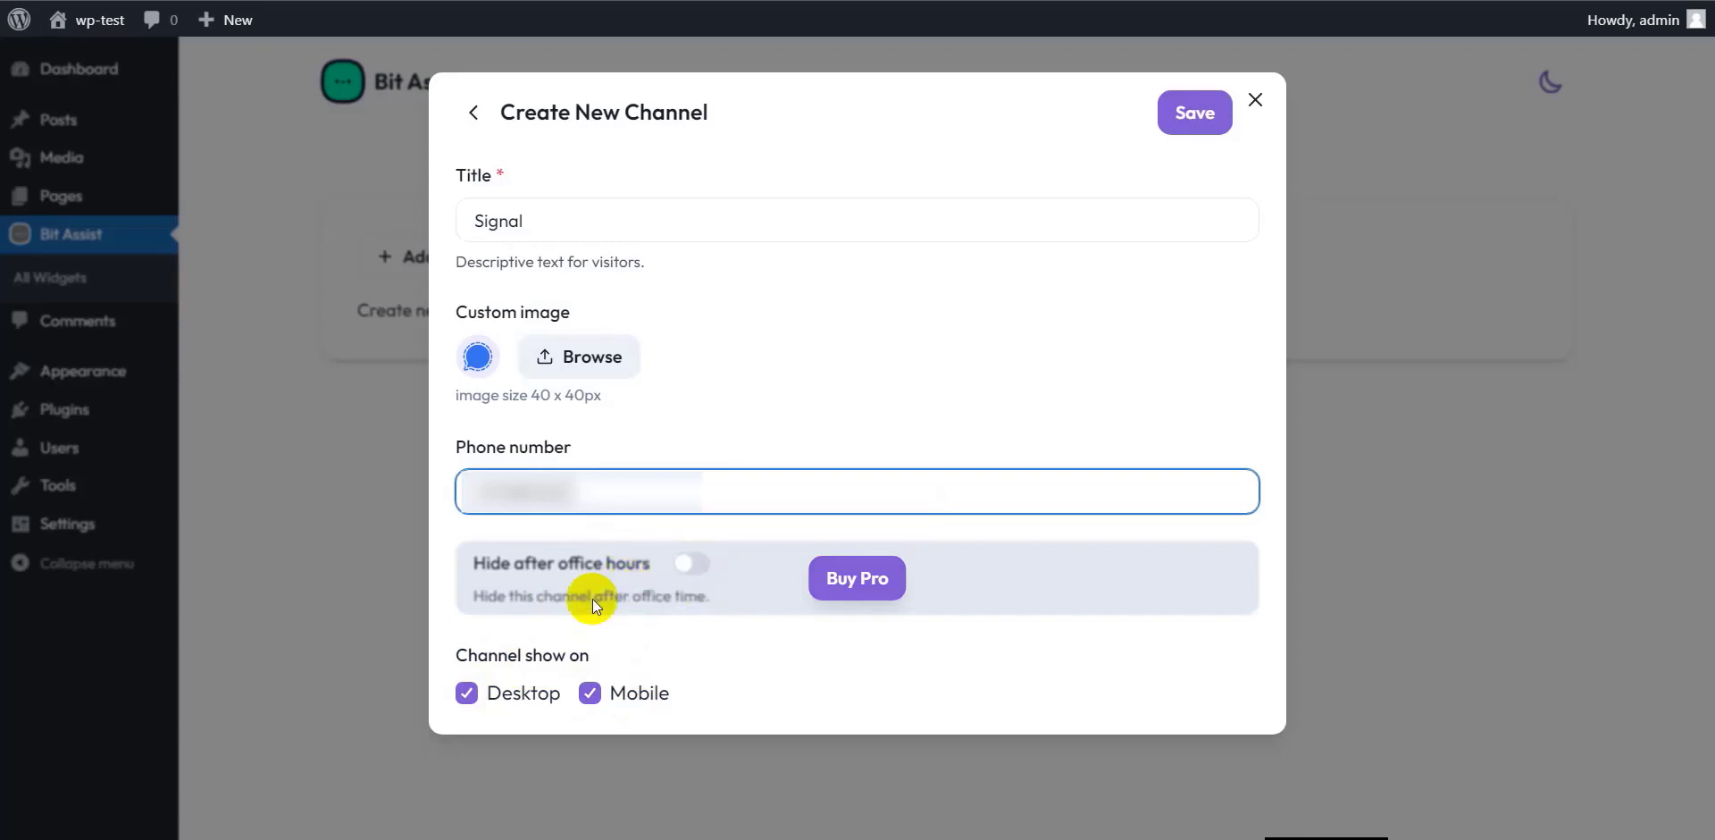
pyautogui.moveTo(684, 585)
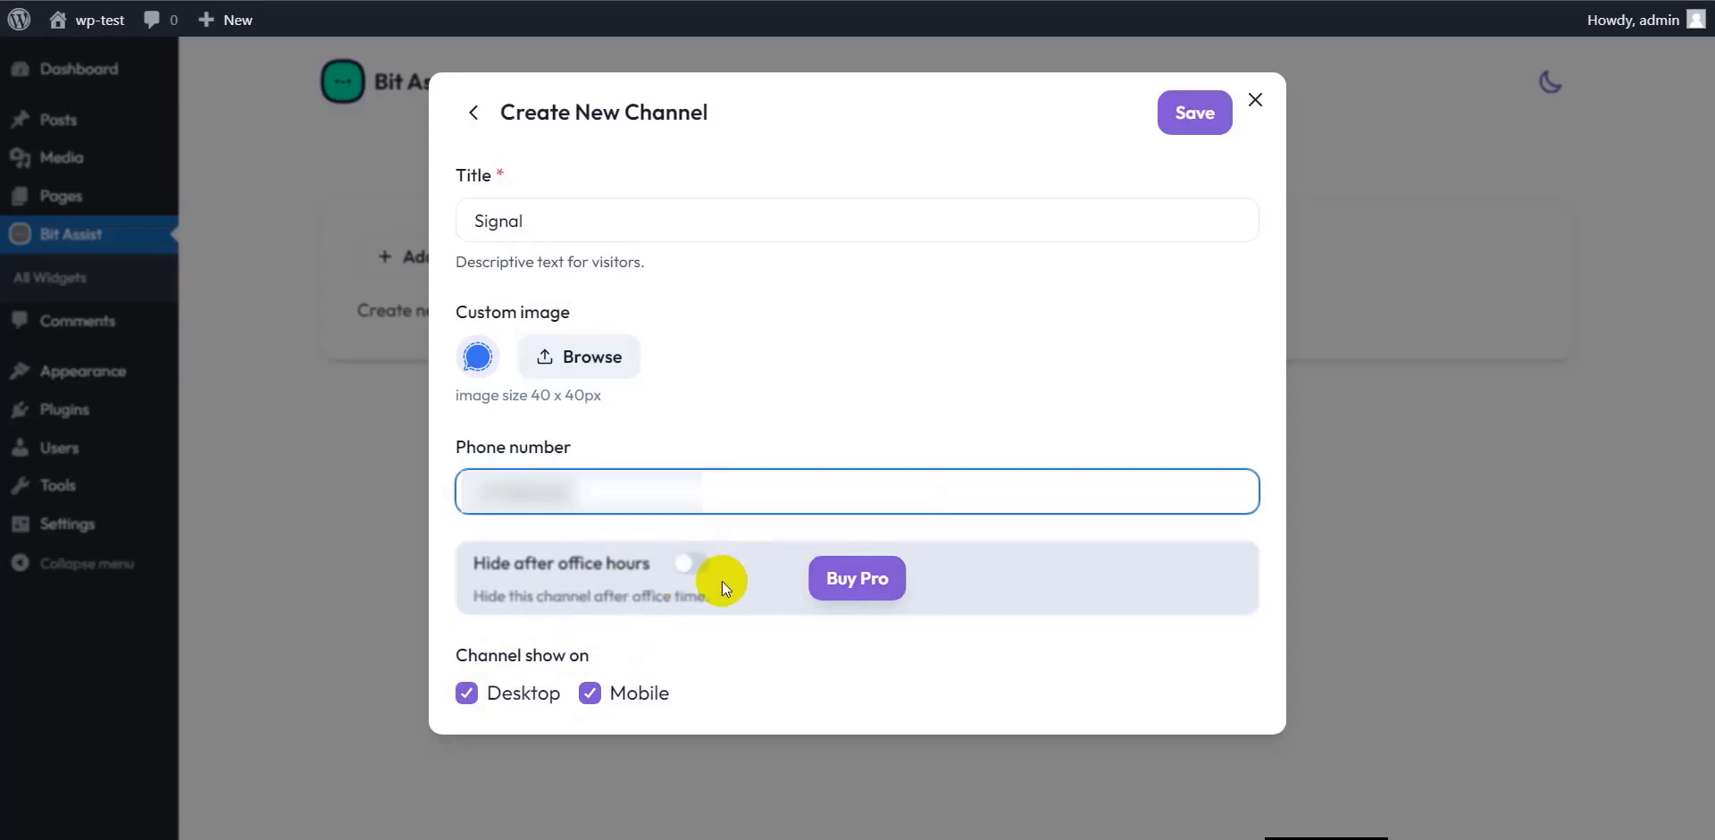
pyautogui.moveTo(943, 264)
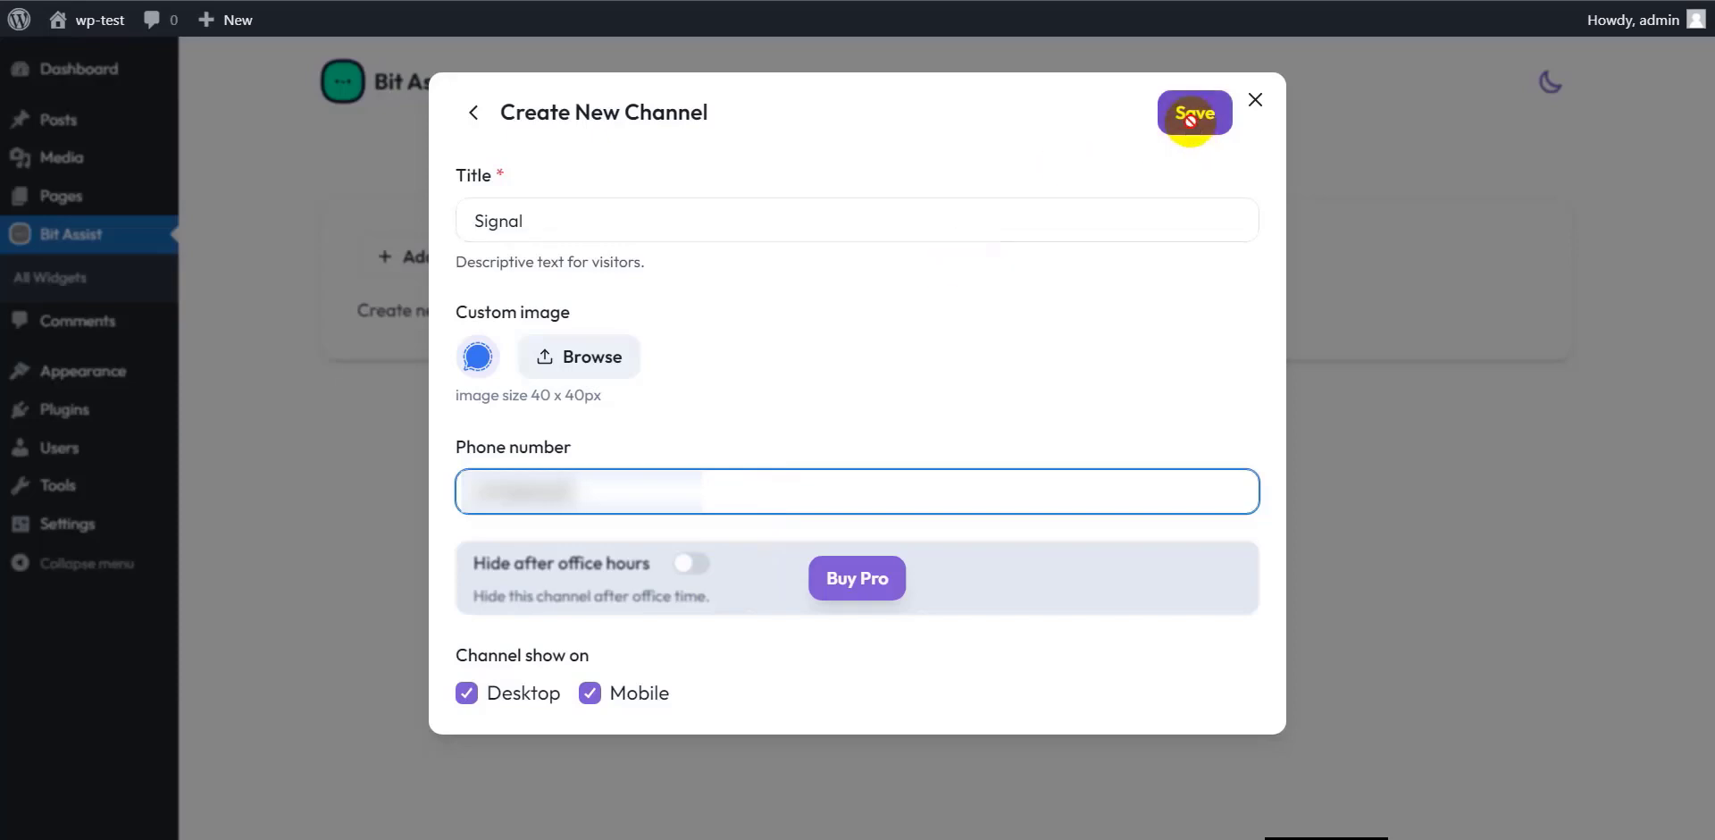
pyautogui.click(1194, 113)
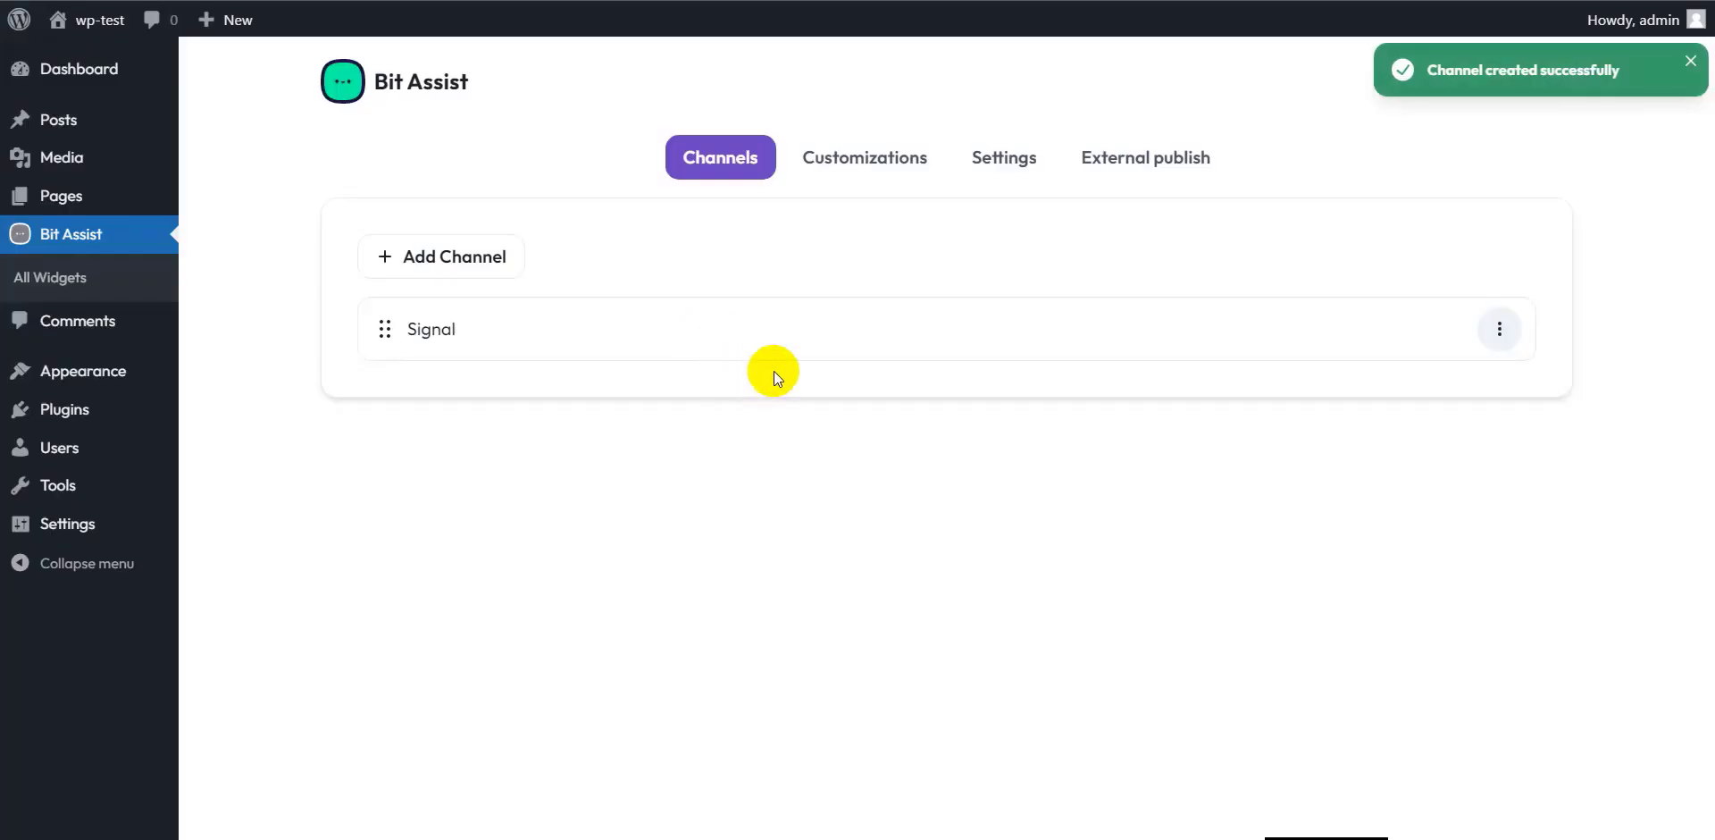
pyautogui.moveTo(830, 338)
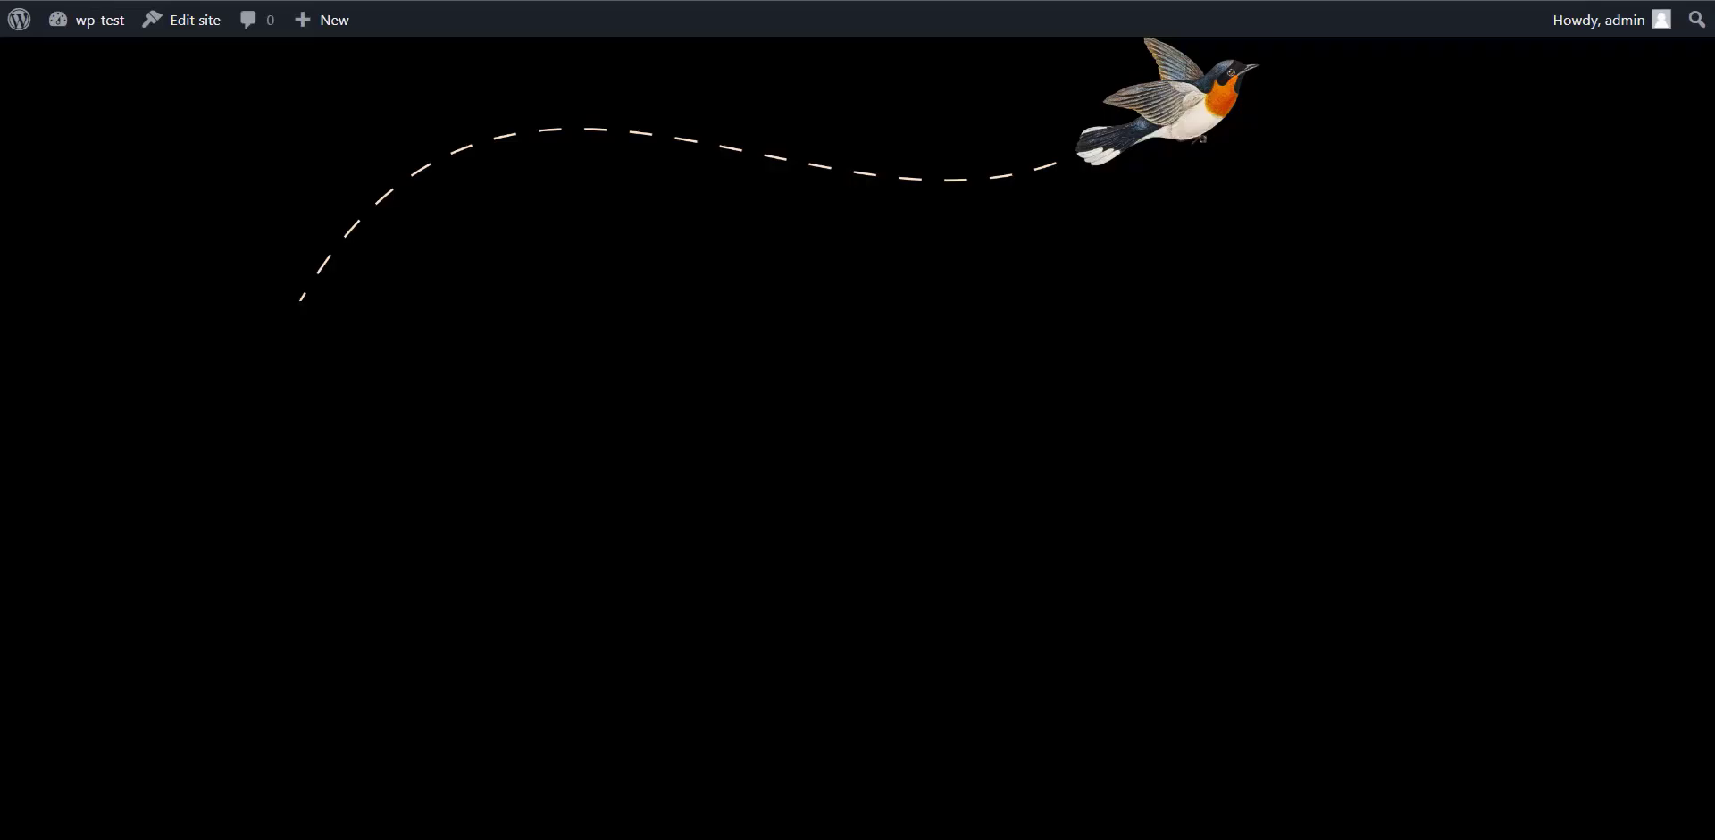
# Step: On the live site, reopen the Bit Assist chat widget and follow its Signal entry
pyautogui.click(444, 103)
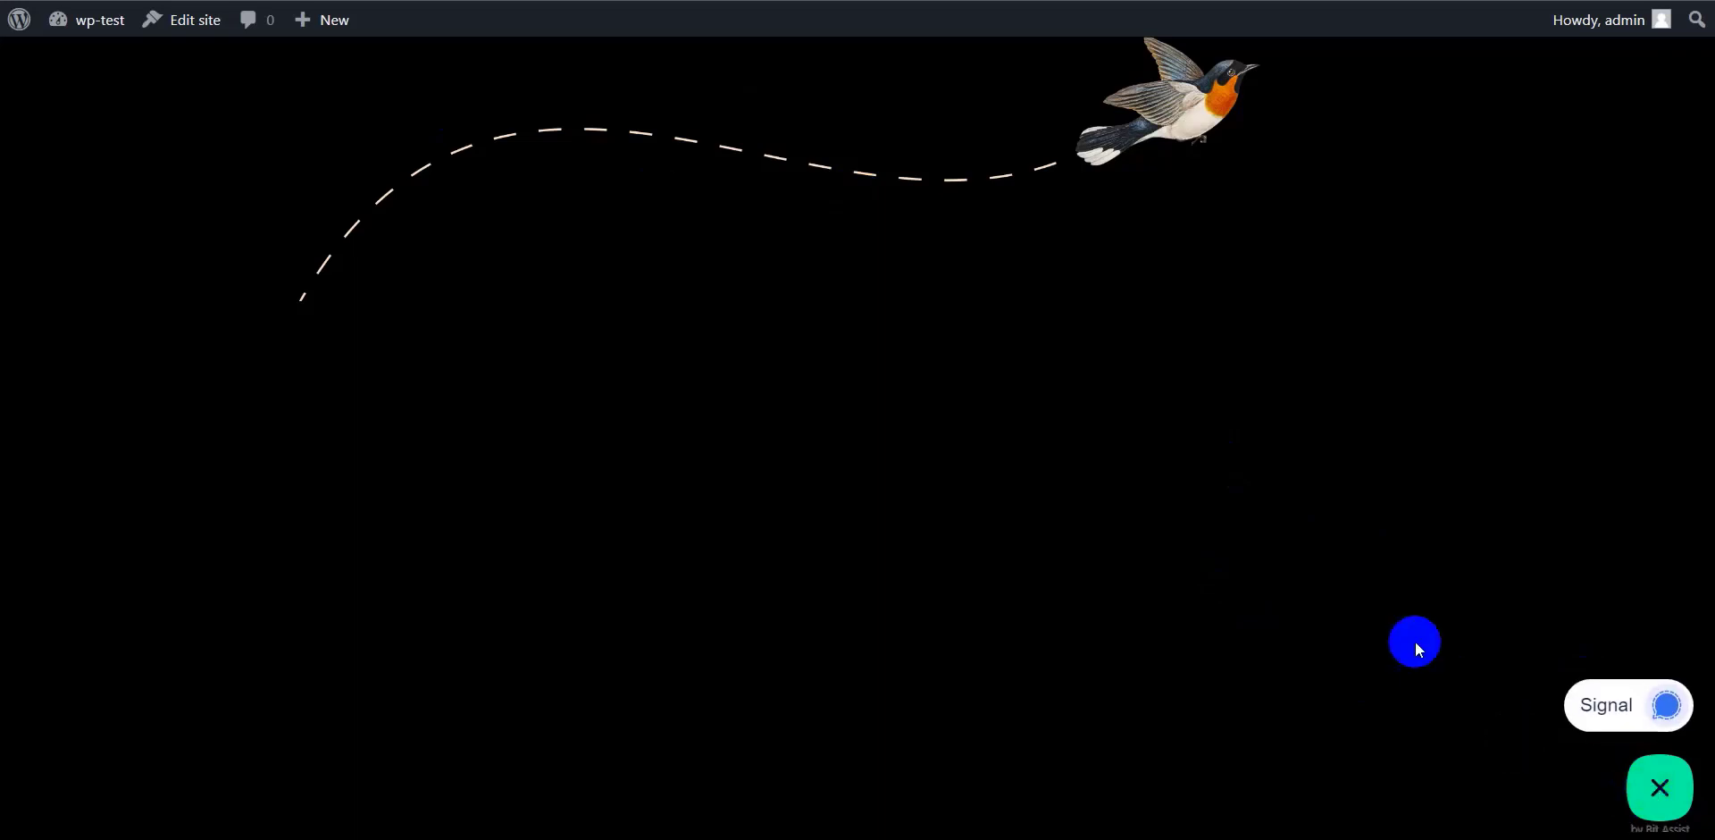
pyautogui.click(1658, 787)
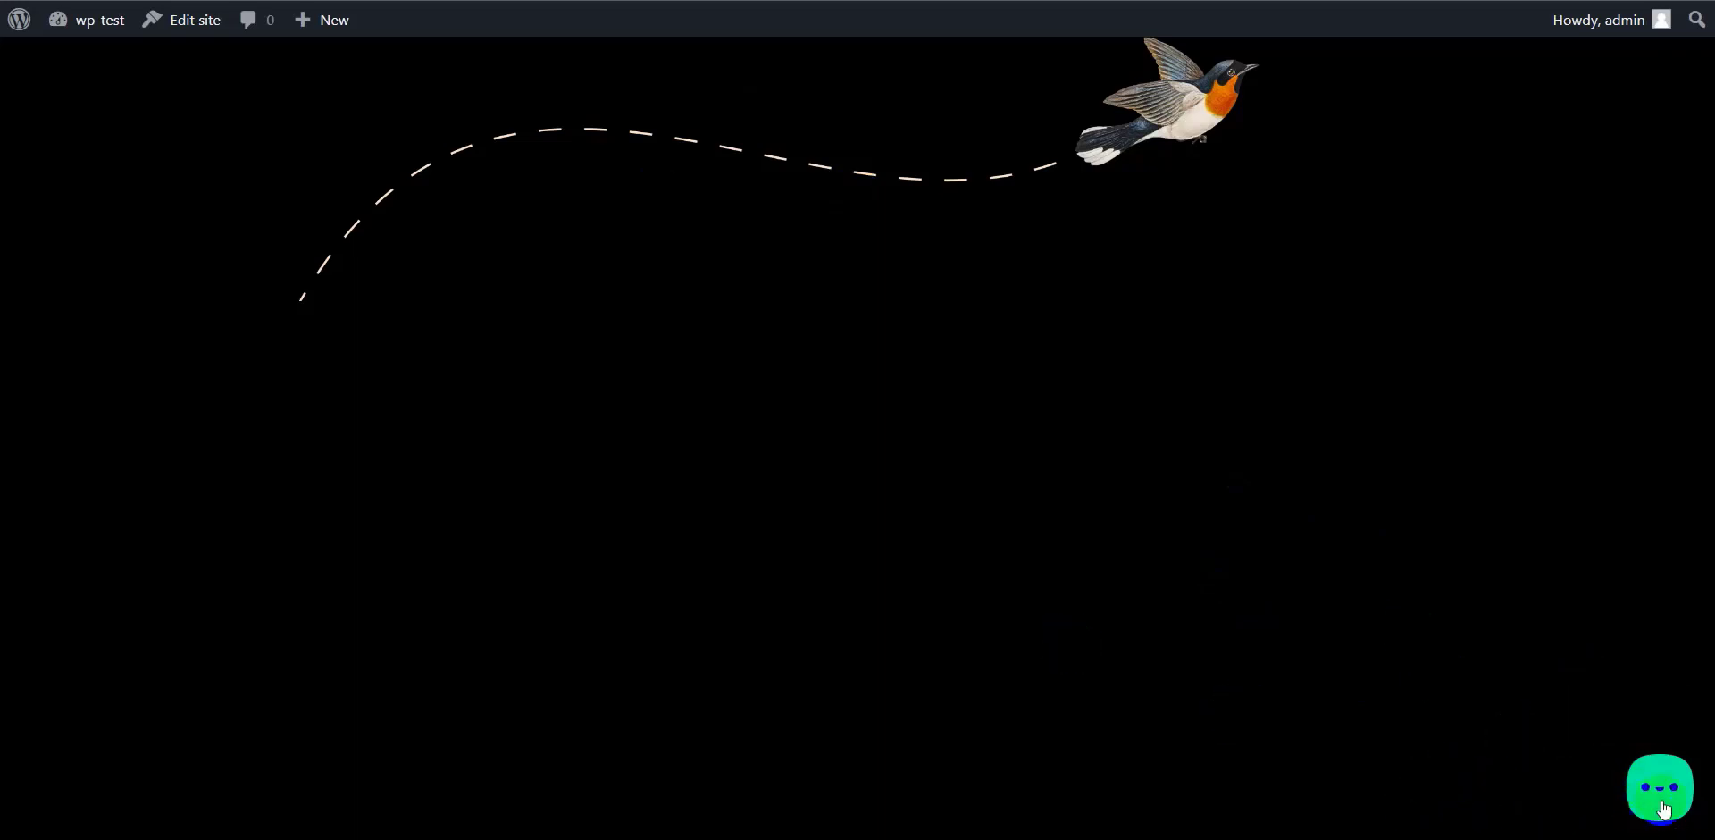
pyautogui.click(1660, 787)
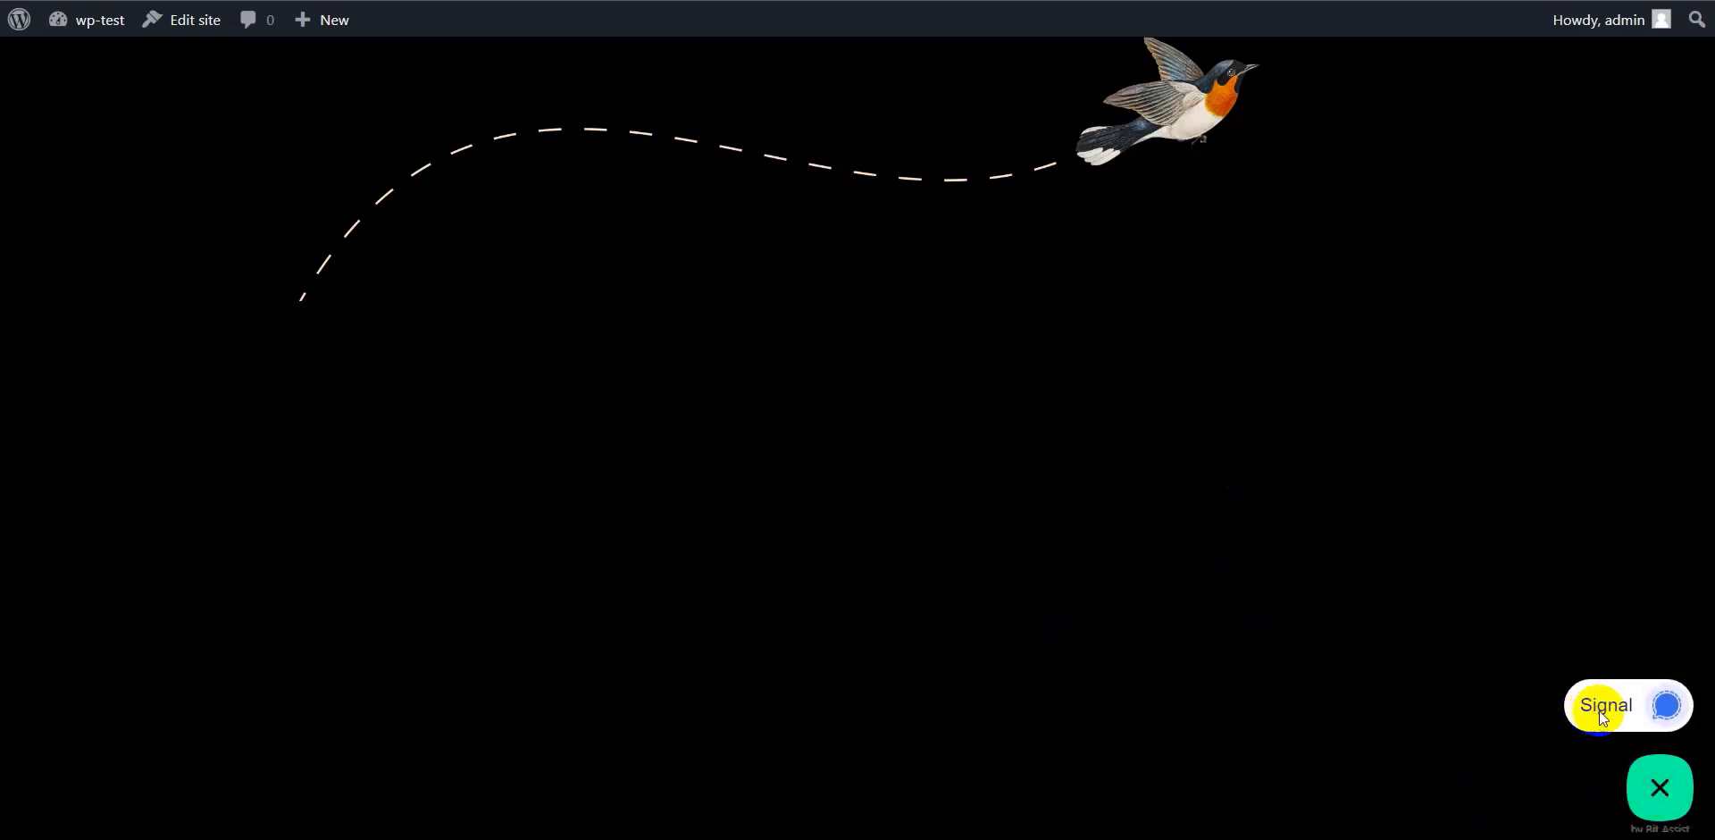
pyautogui.click(1603, 704)
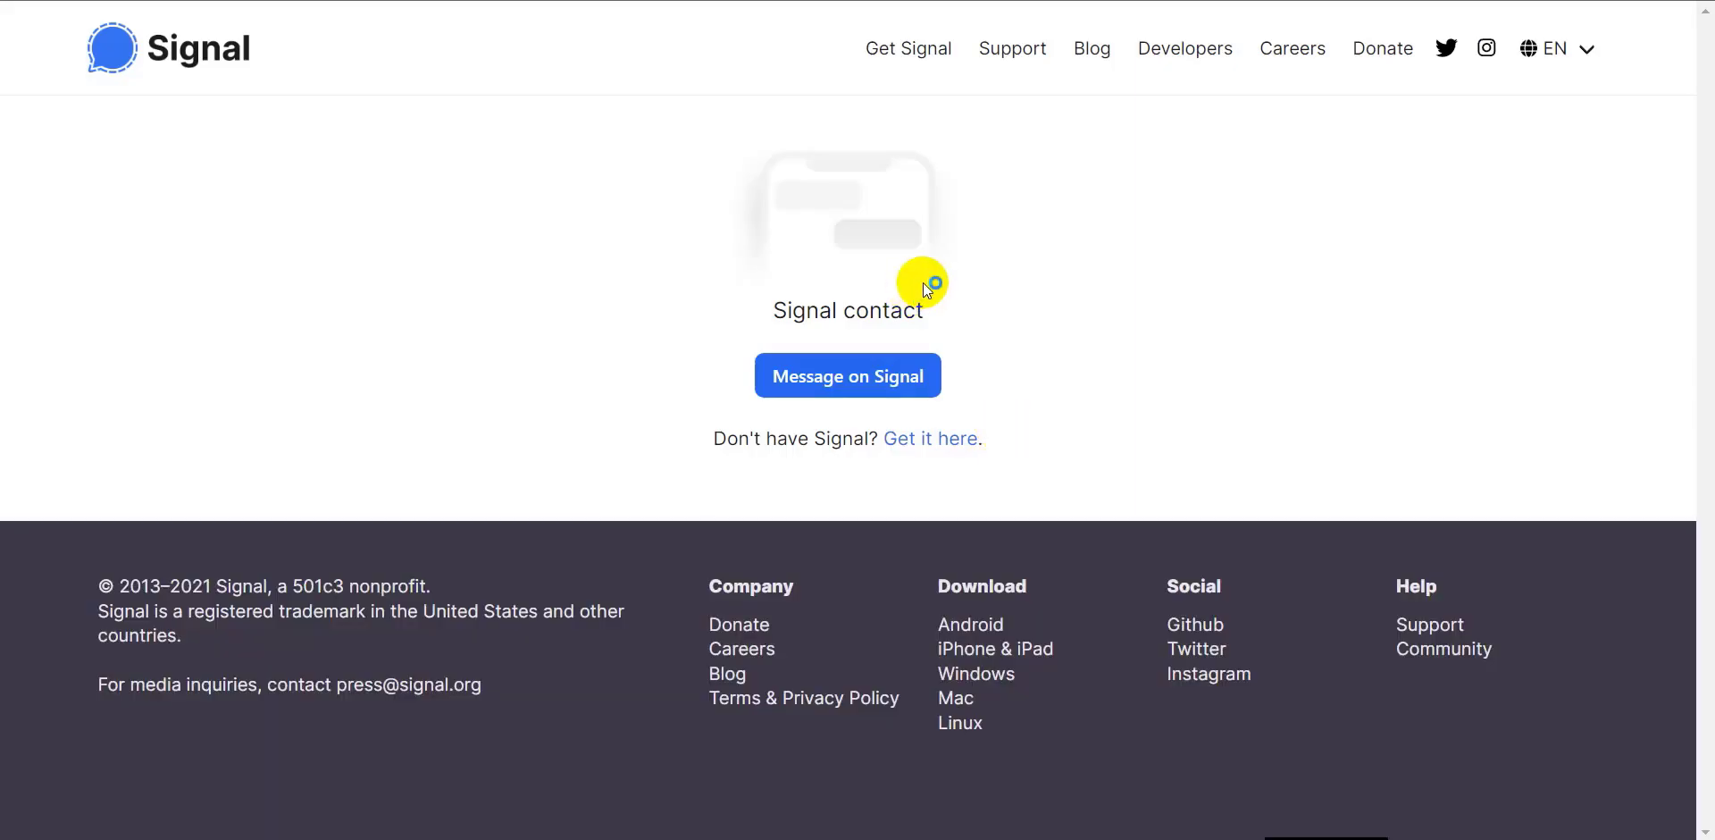
# Step: Open the linked conversation in Signal Desktop and send 'hello'
pyautogui.click(847, 375)
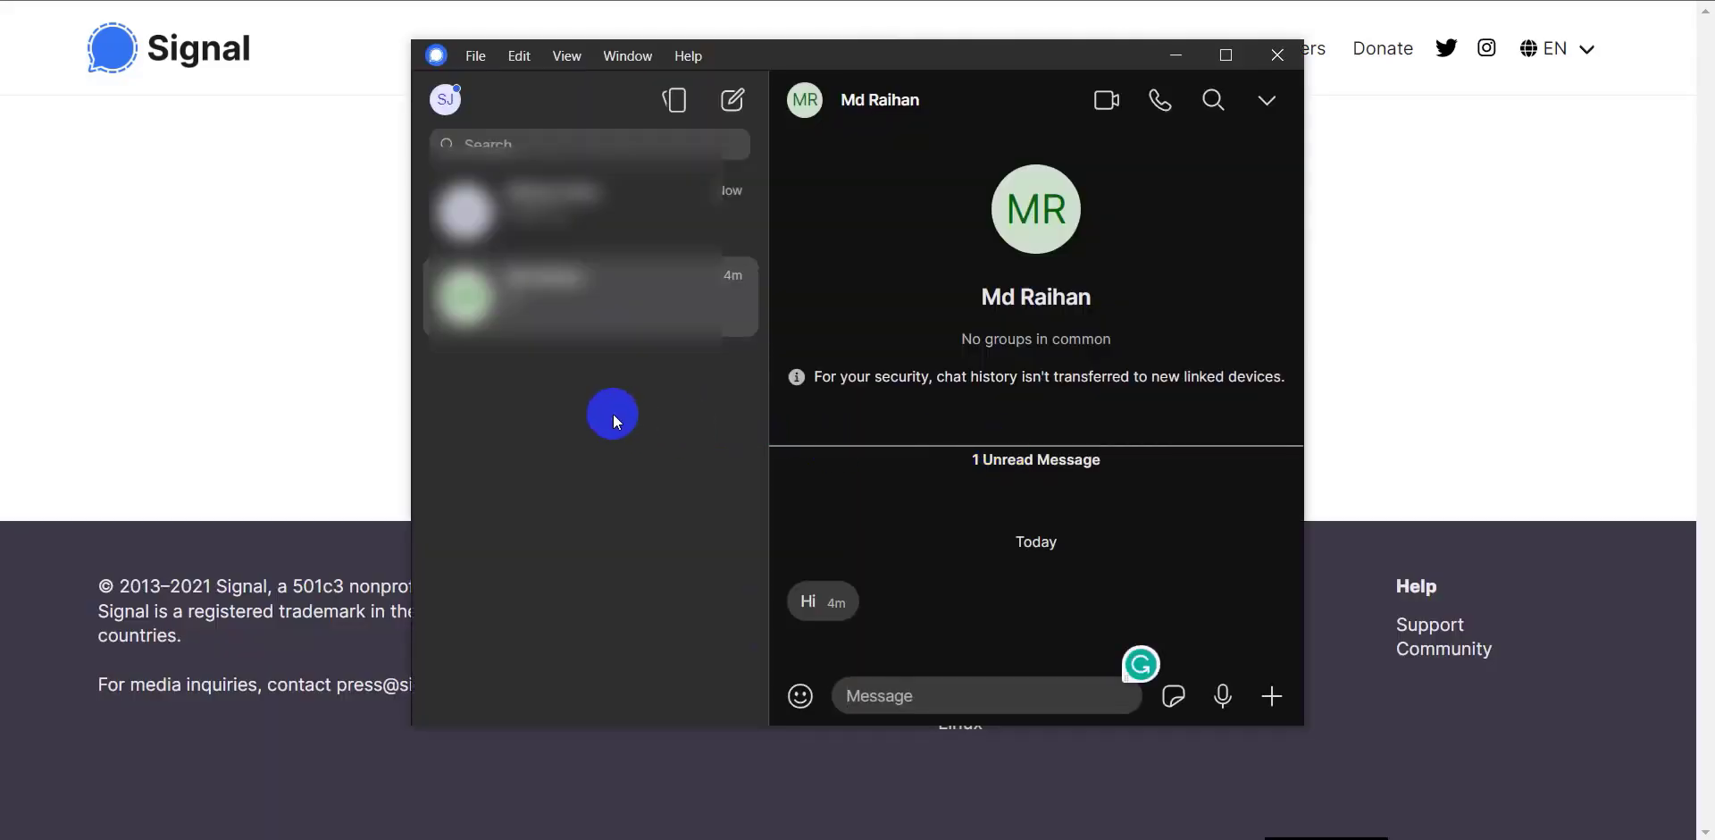
pyautogui.moveTo(624, 253)
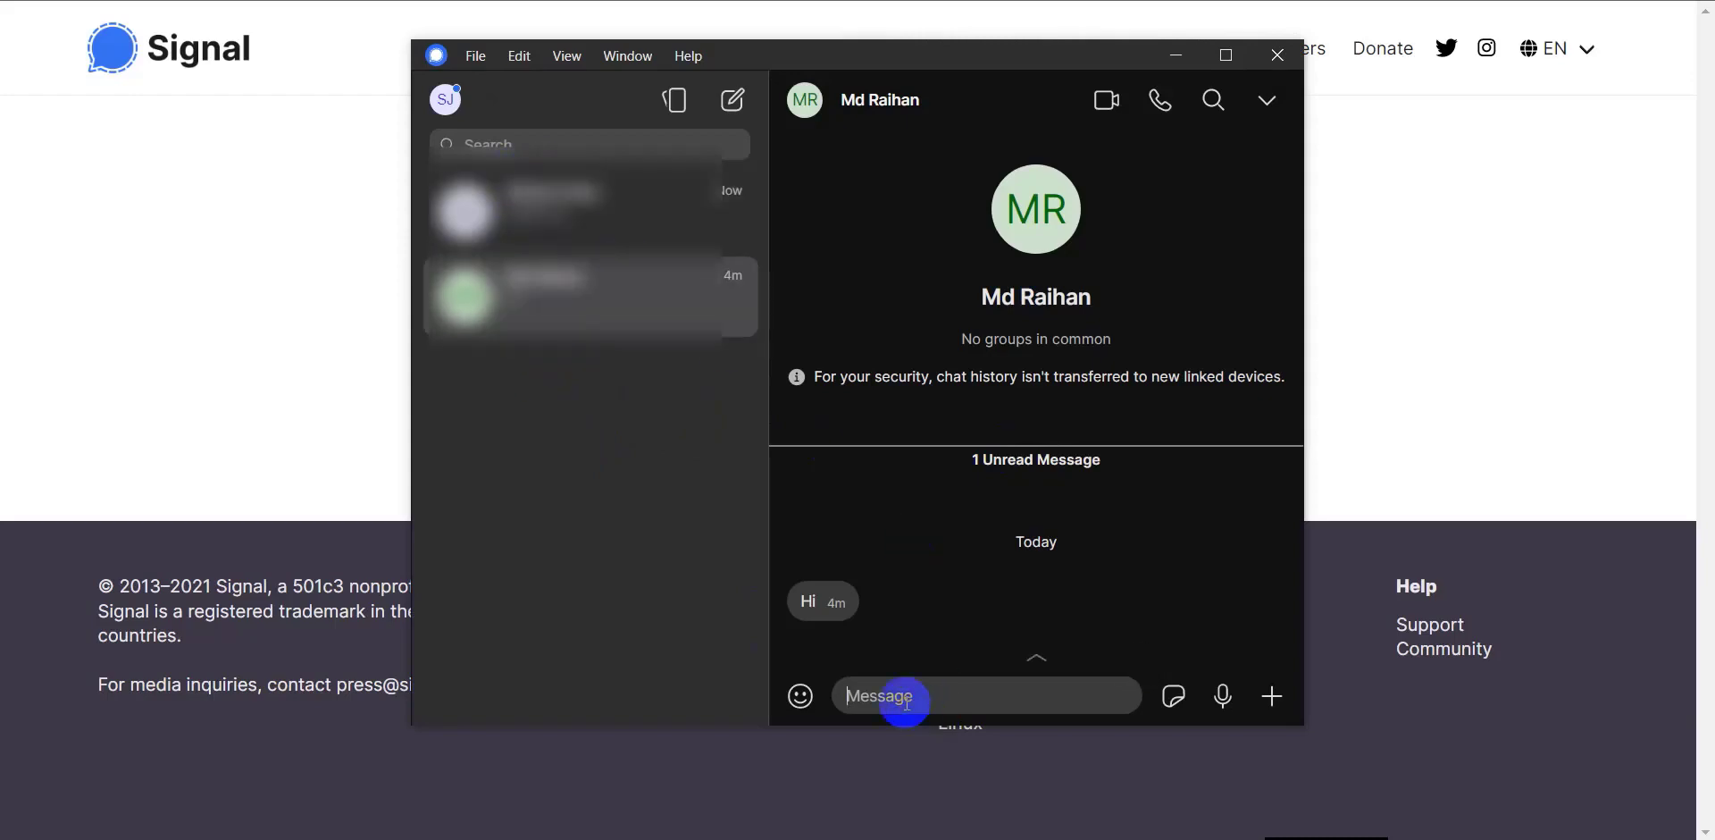
pyautogui.write('helllo')
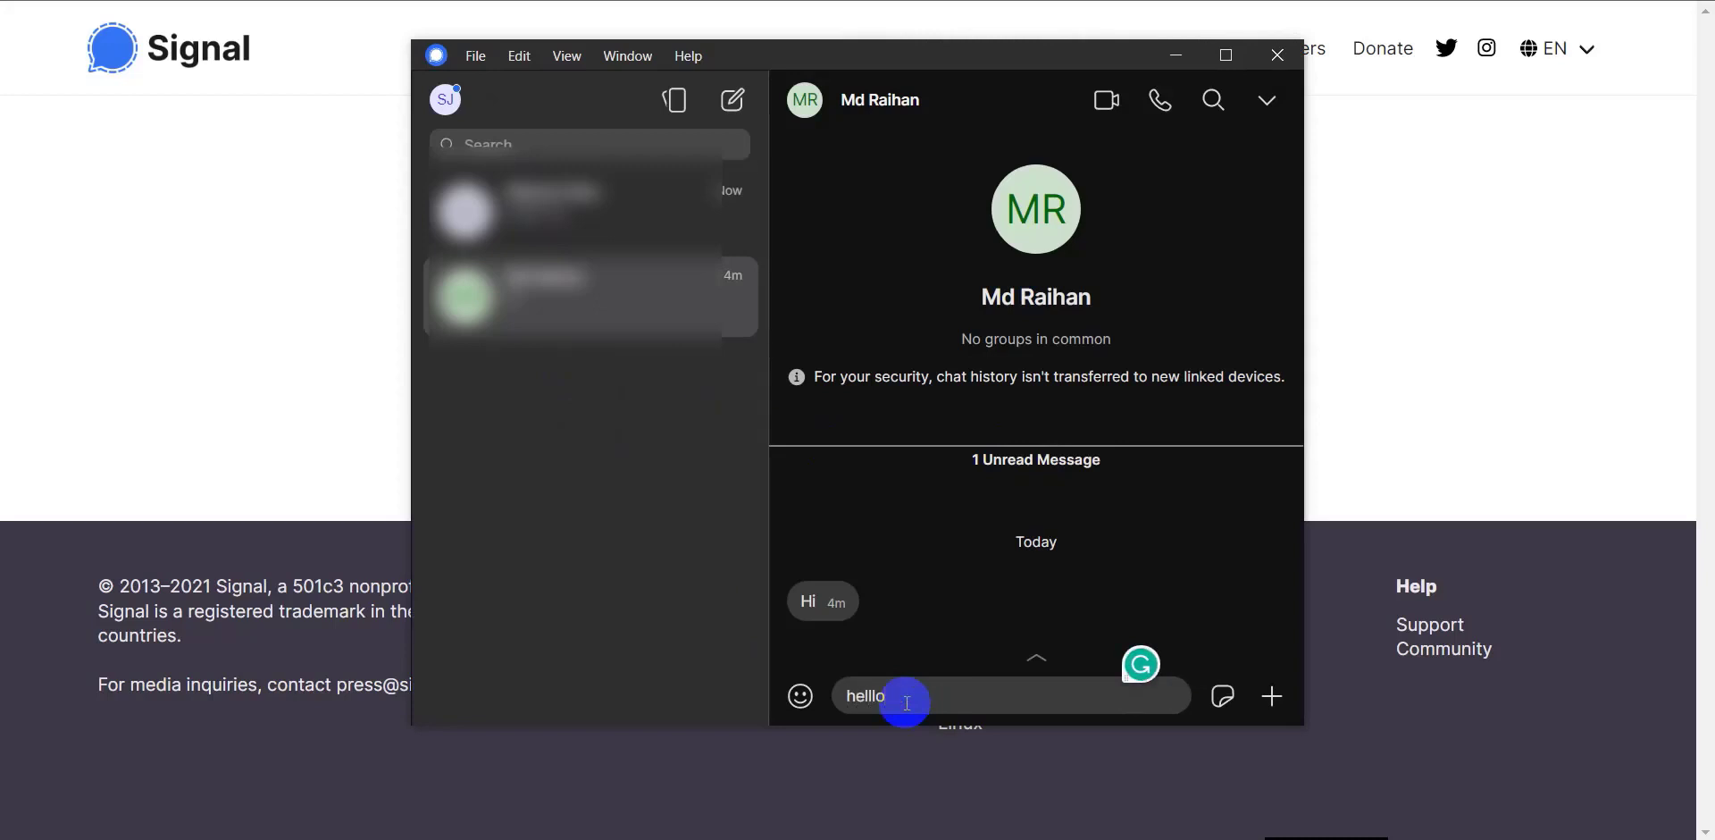
pyautogui.press('Return')
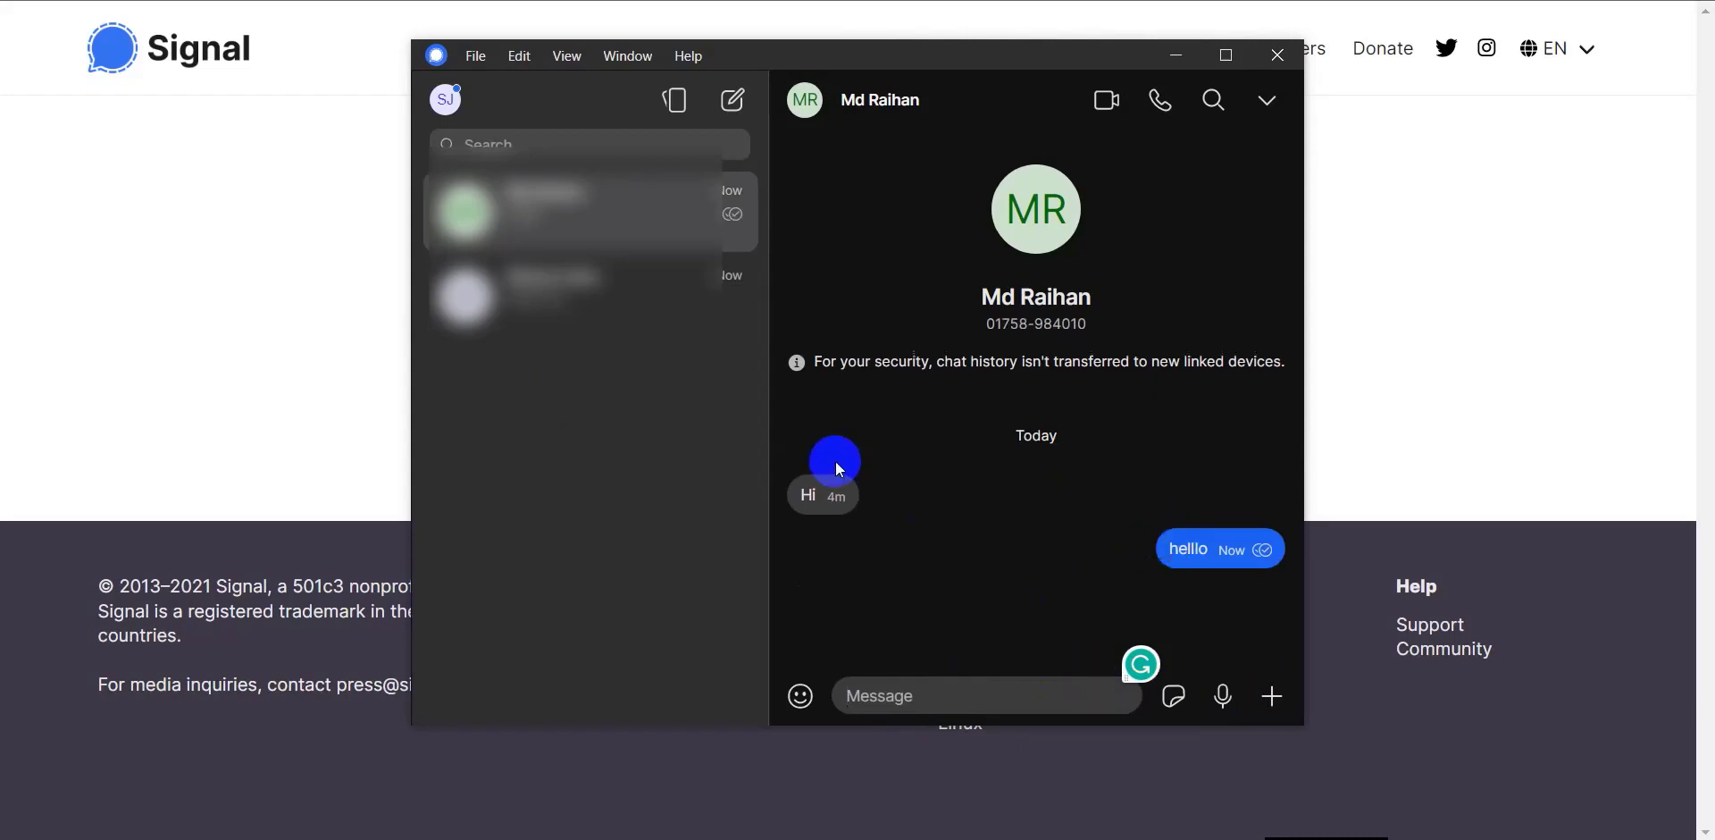
pyautogui.moveTo(1008, 537)
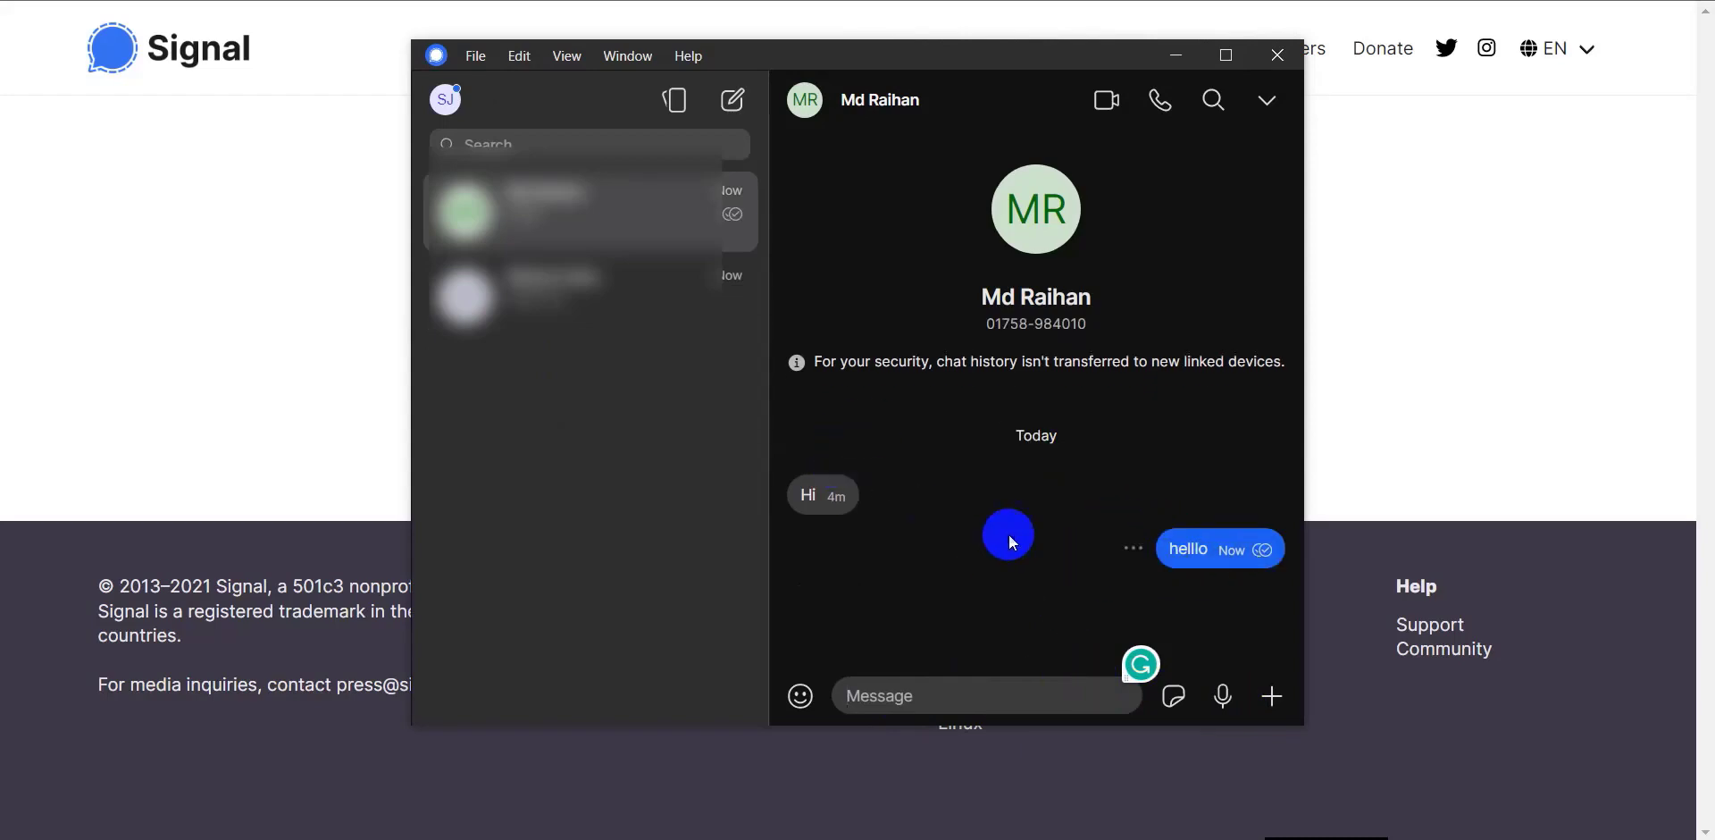
pyautogui.moveTo(617, 467)
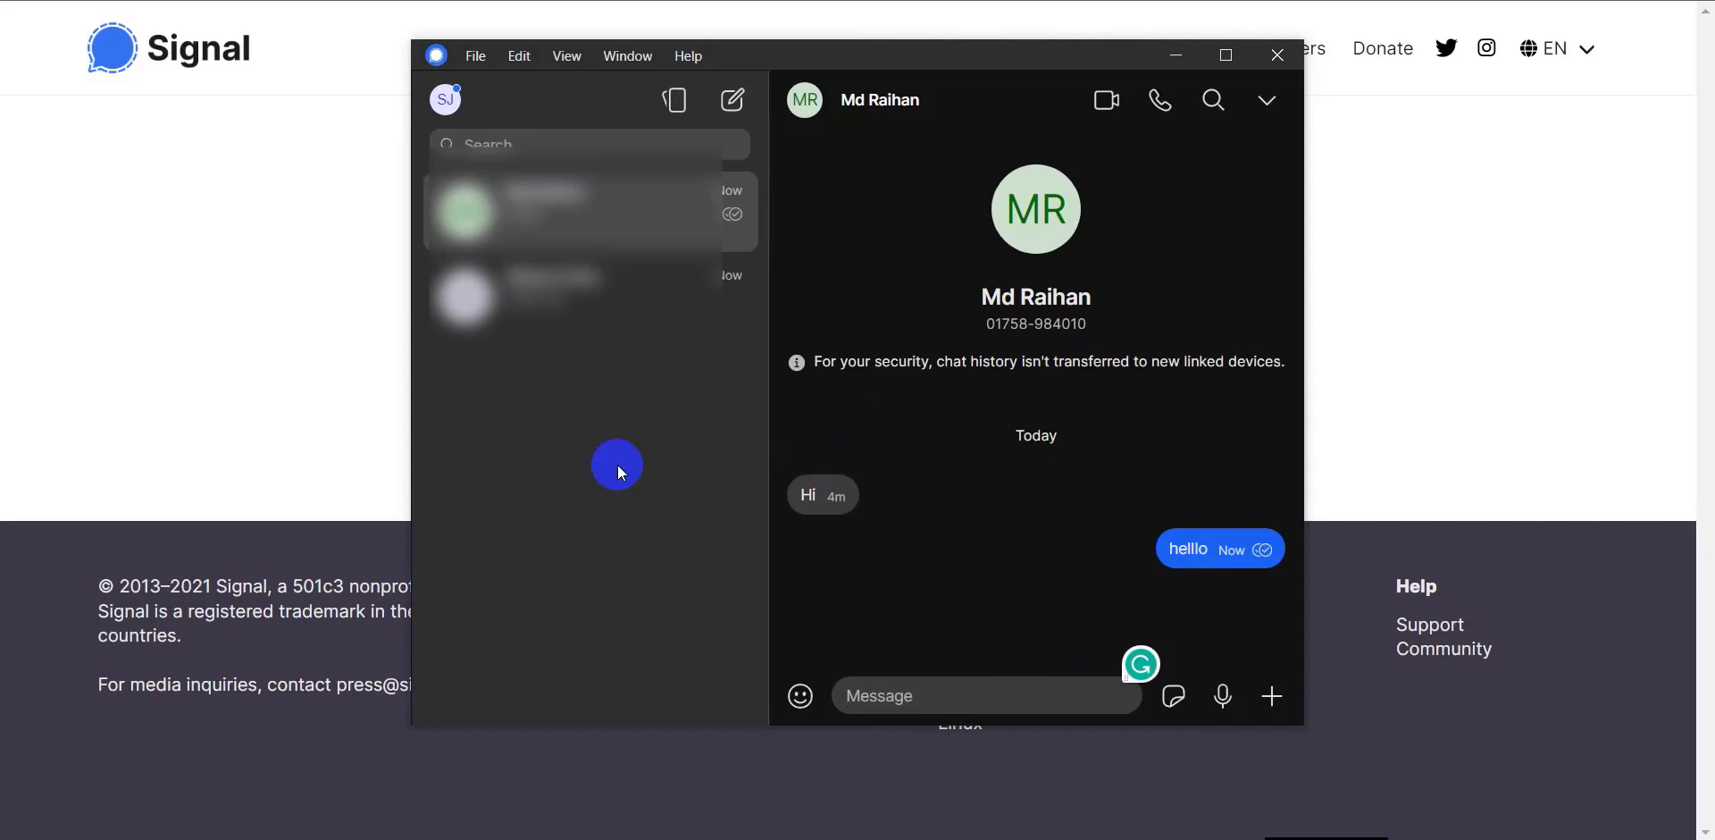
pyautogui.moveTo(697, 426)
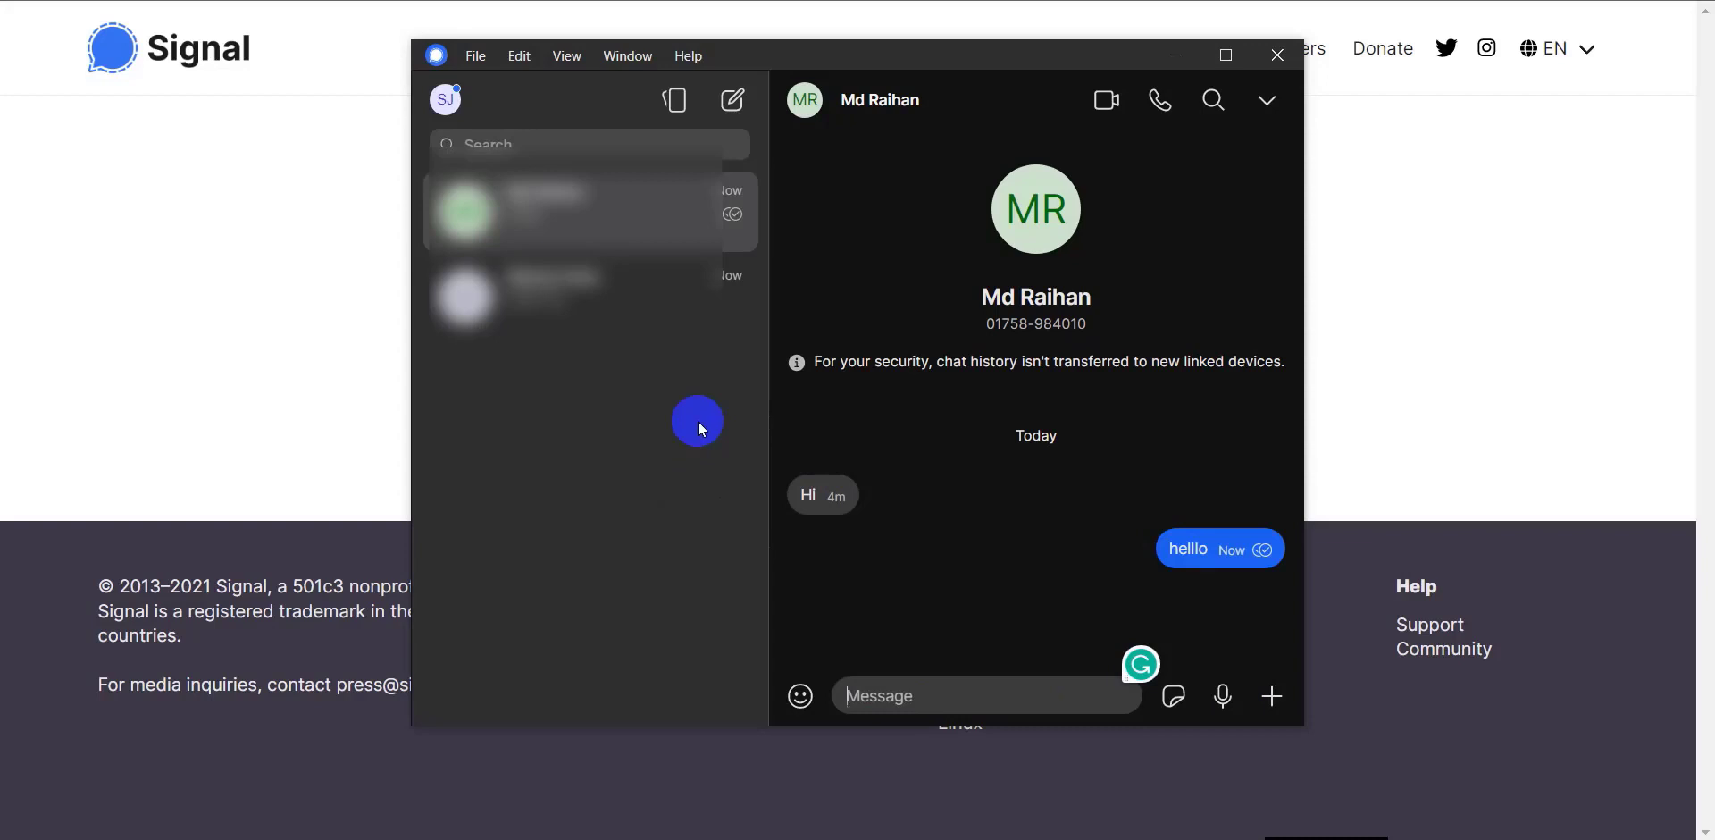
pyautogui.moveTo(717, 389)
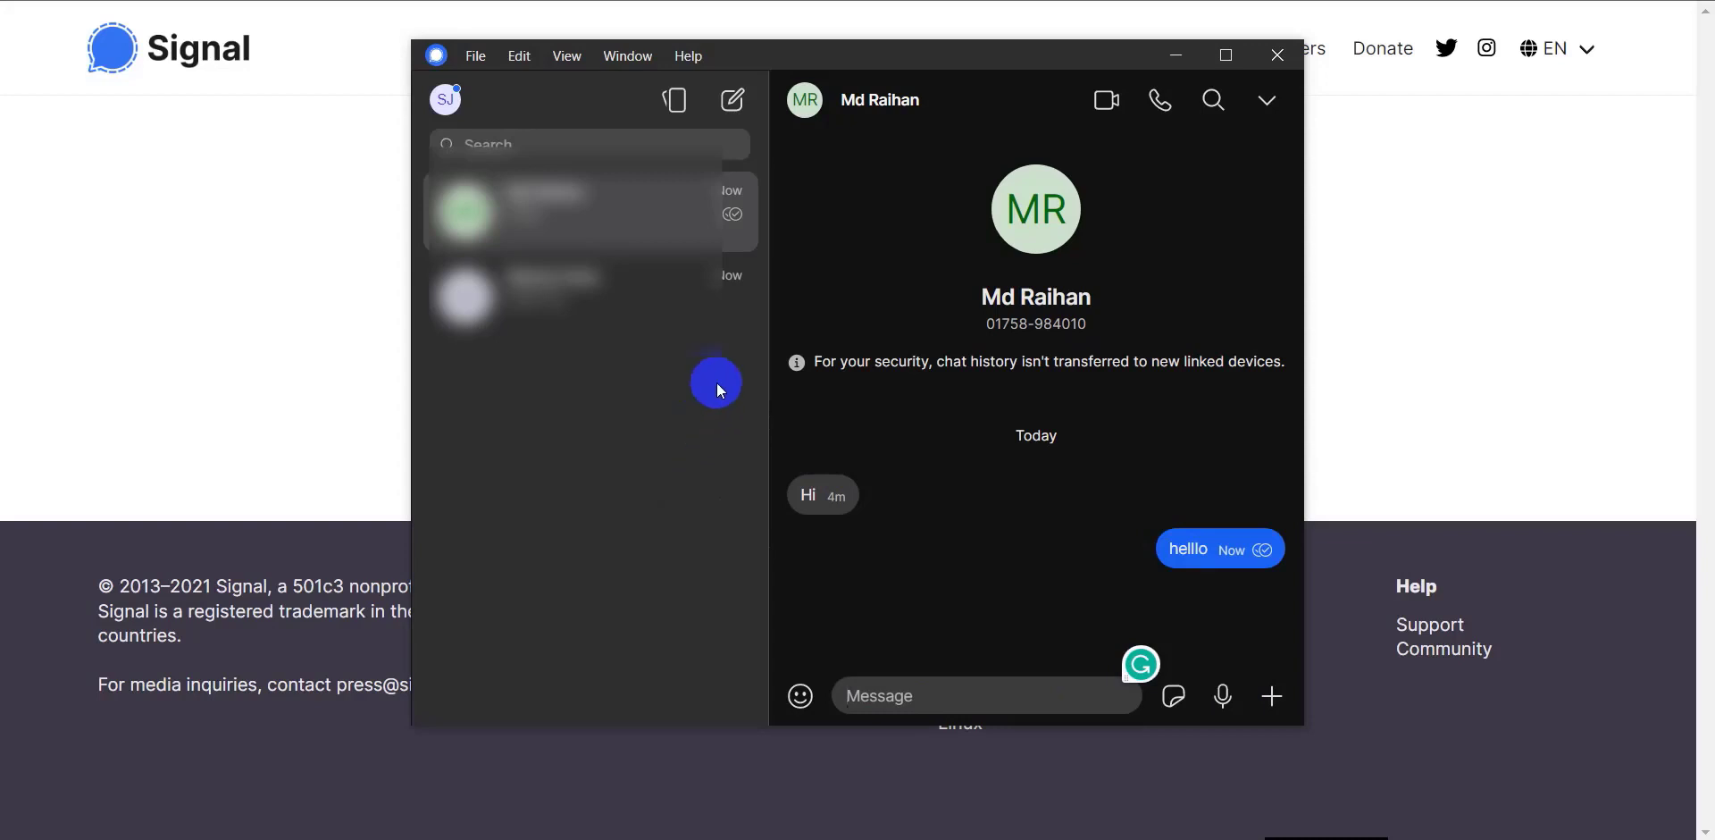
pyautogui.moveTo(708, 366)
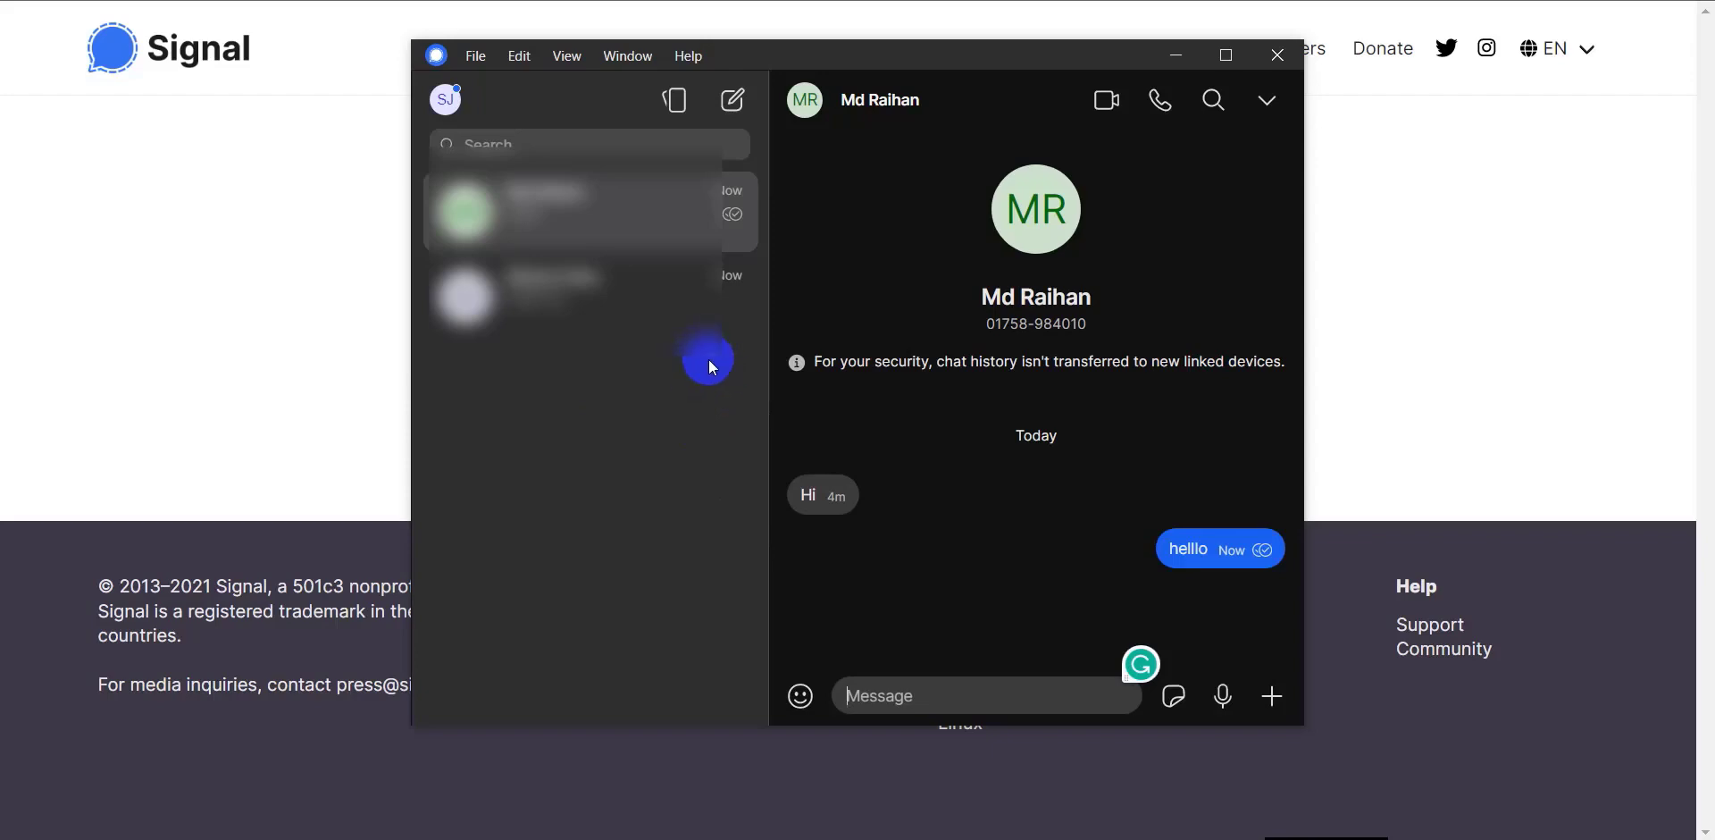